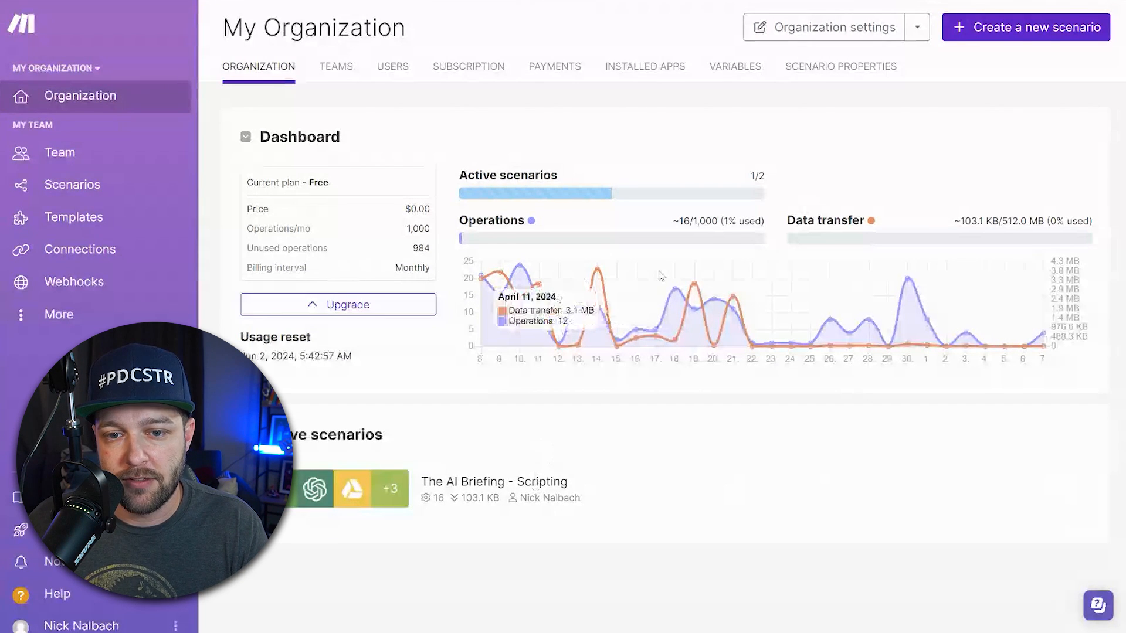
mouse_move(913, 334)
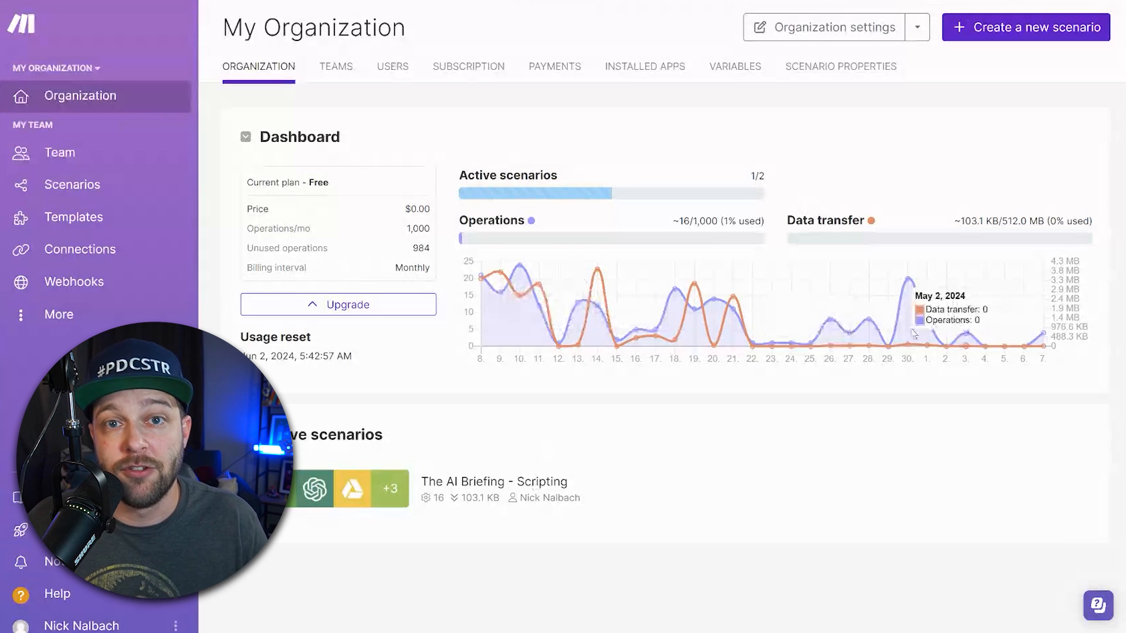
mouse_move(609, 484)
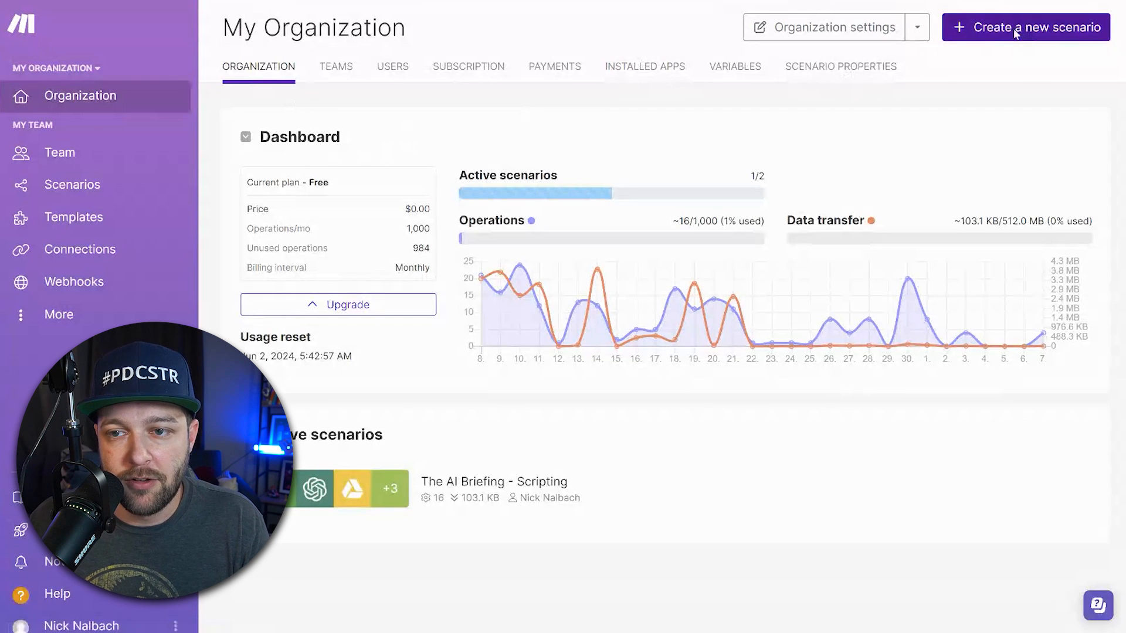
Create a new scenario and search the app list for 'feed'.
click(1024, 27)
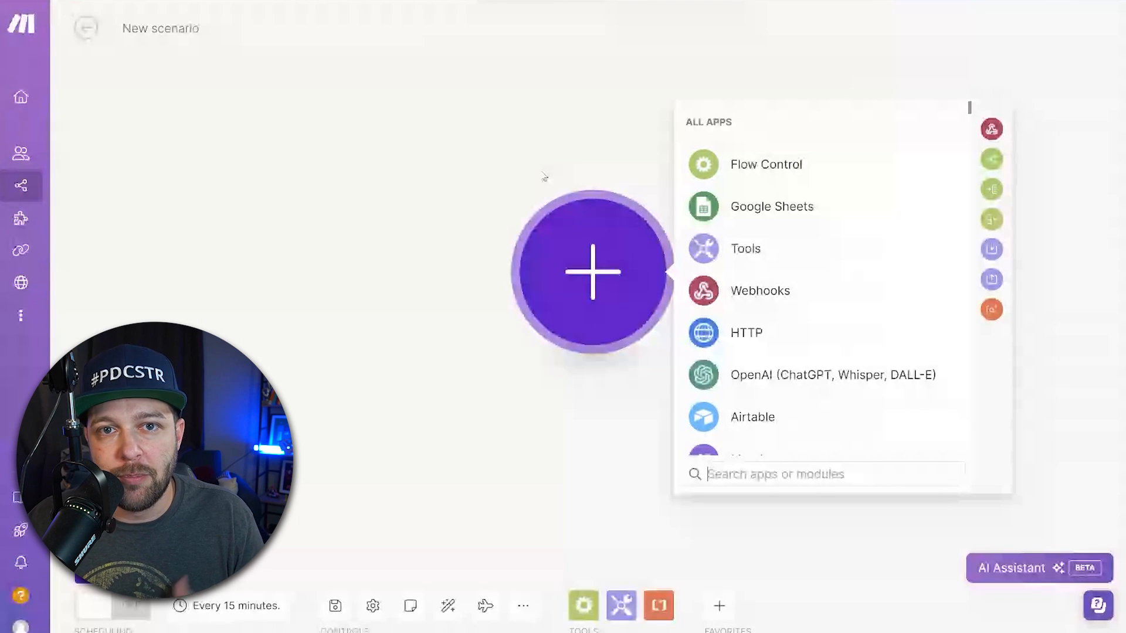
text(feed)
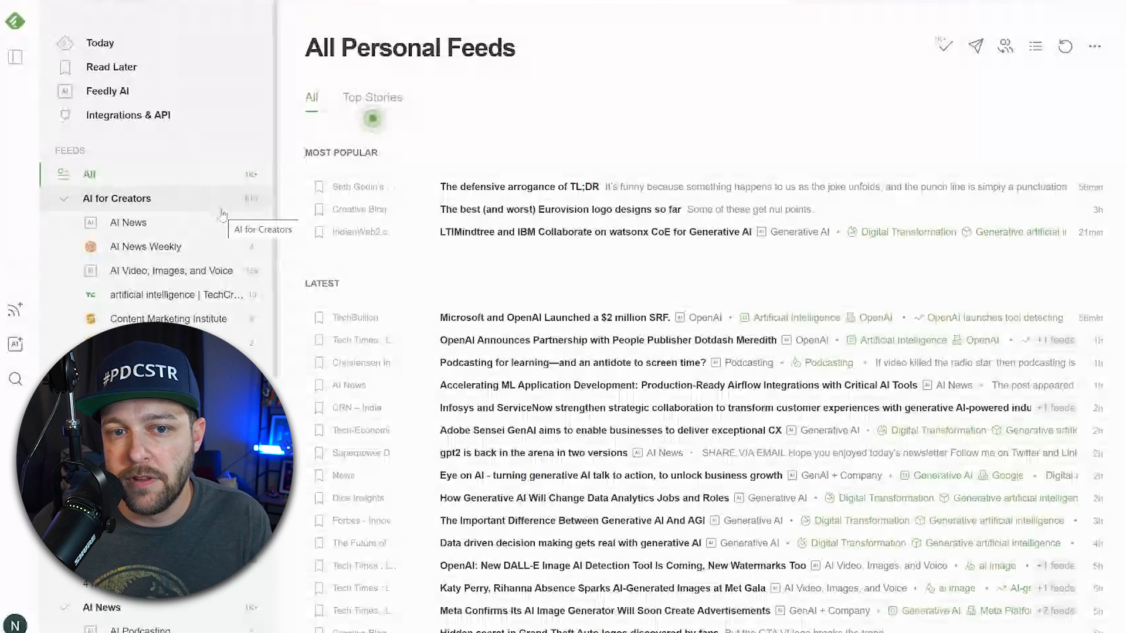
Collapse the AI for Creators feed folder in the sidebar.
click(64, 198)
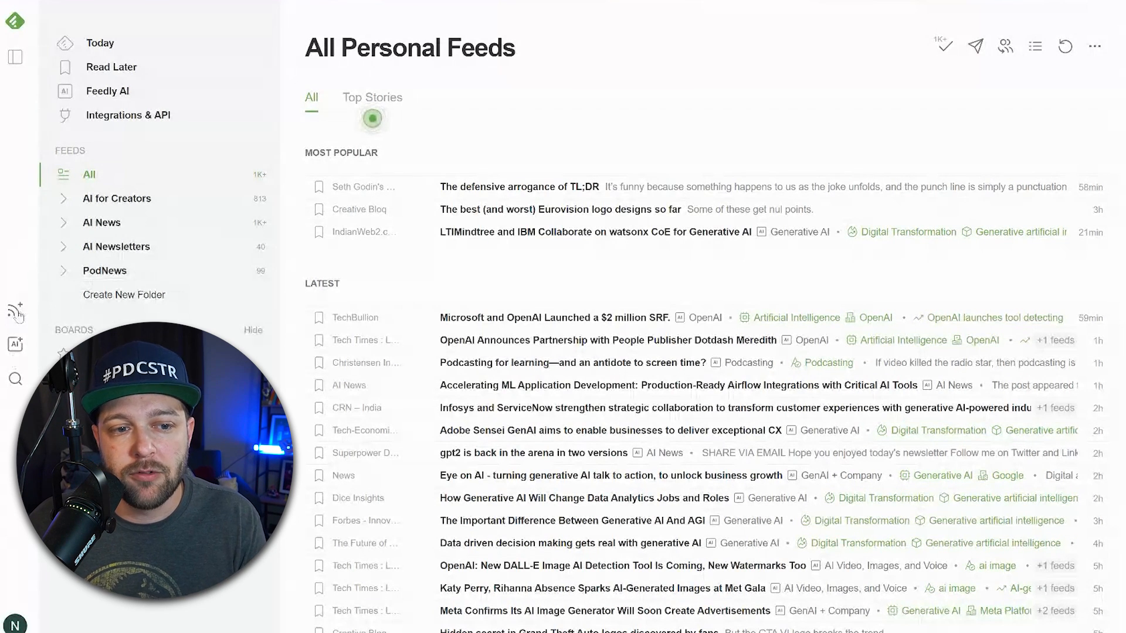
mouse_move(14, 312)
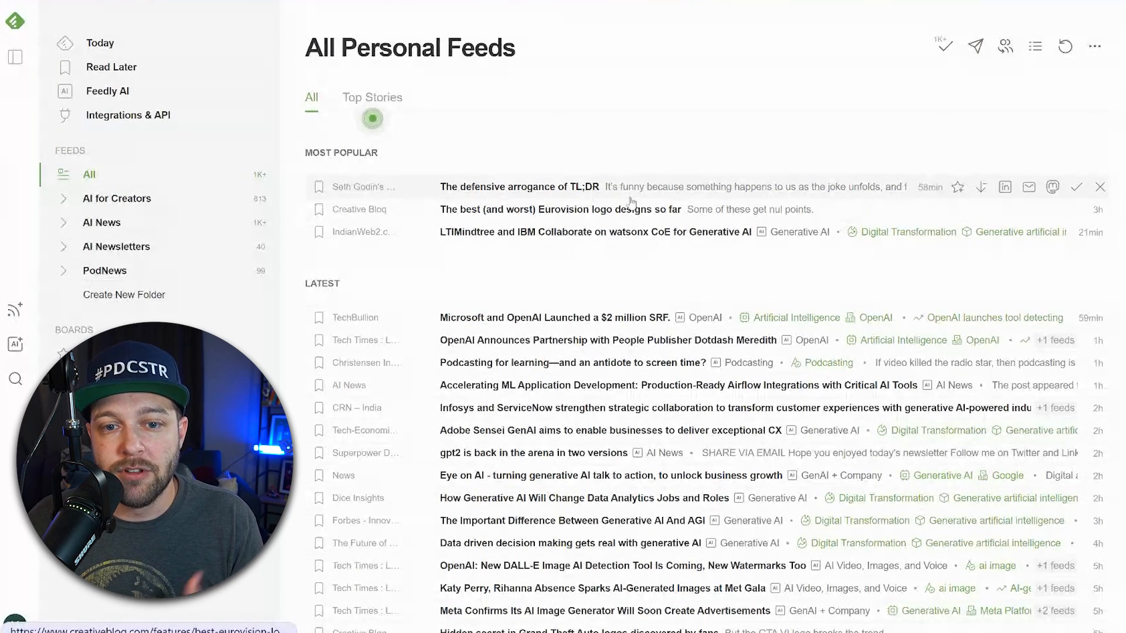
mouse_move(514, 437)
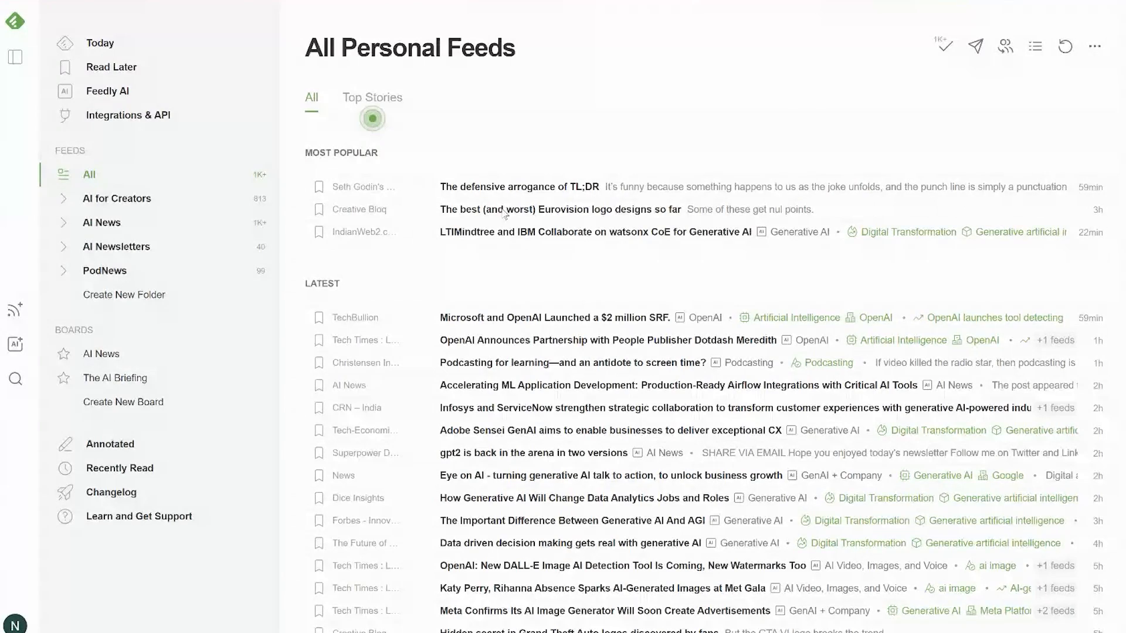
mouse_move(97, 335)
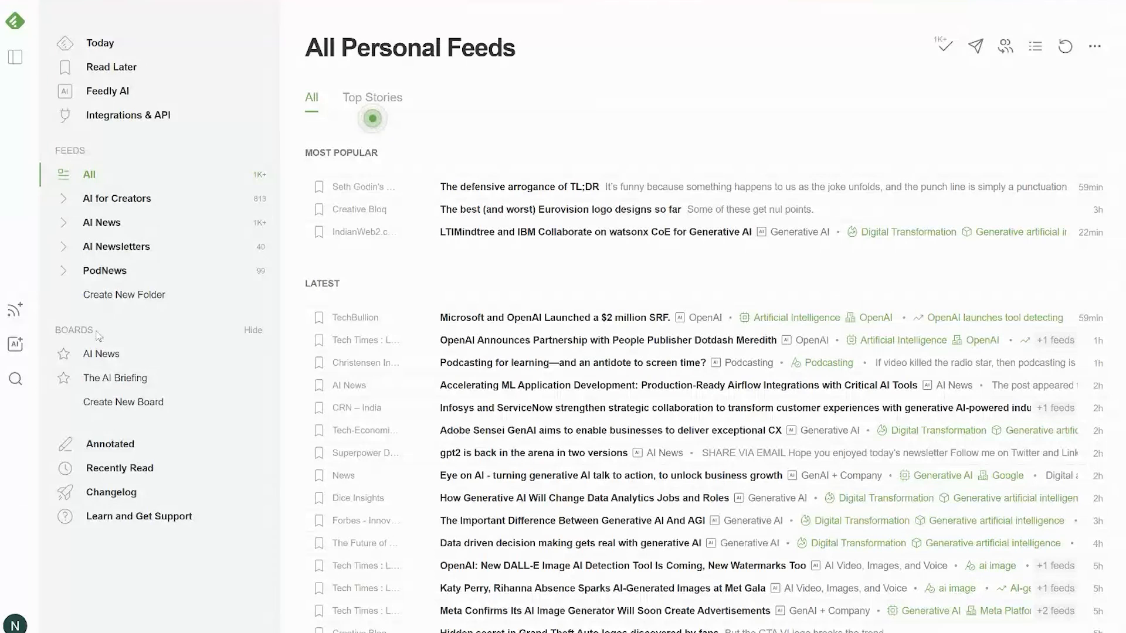
Create a new private Feedly board titled 'Blog to Tweet'.
click(123, 401)
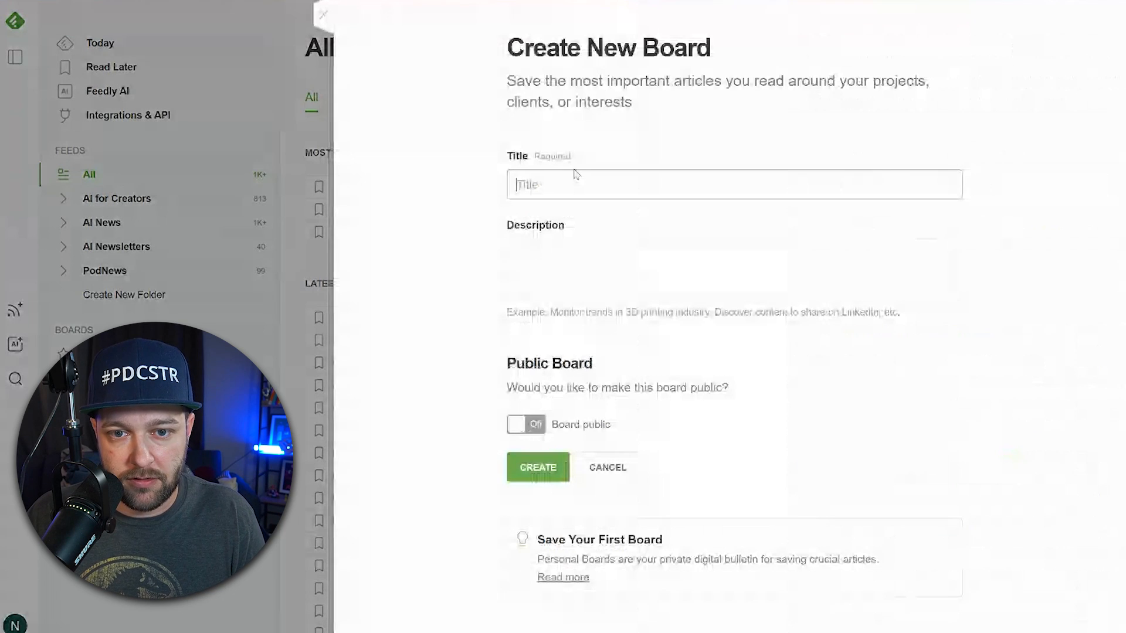
text(Blog to Tweet)
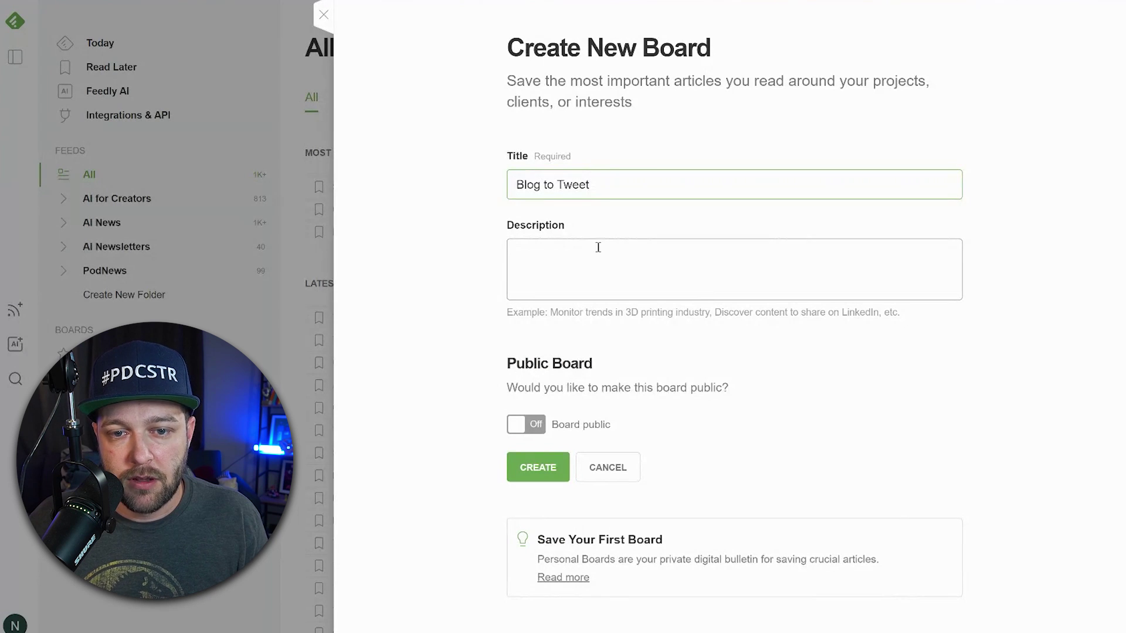
click(732, 270)
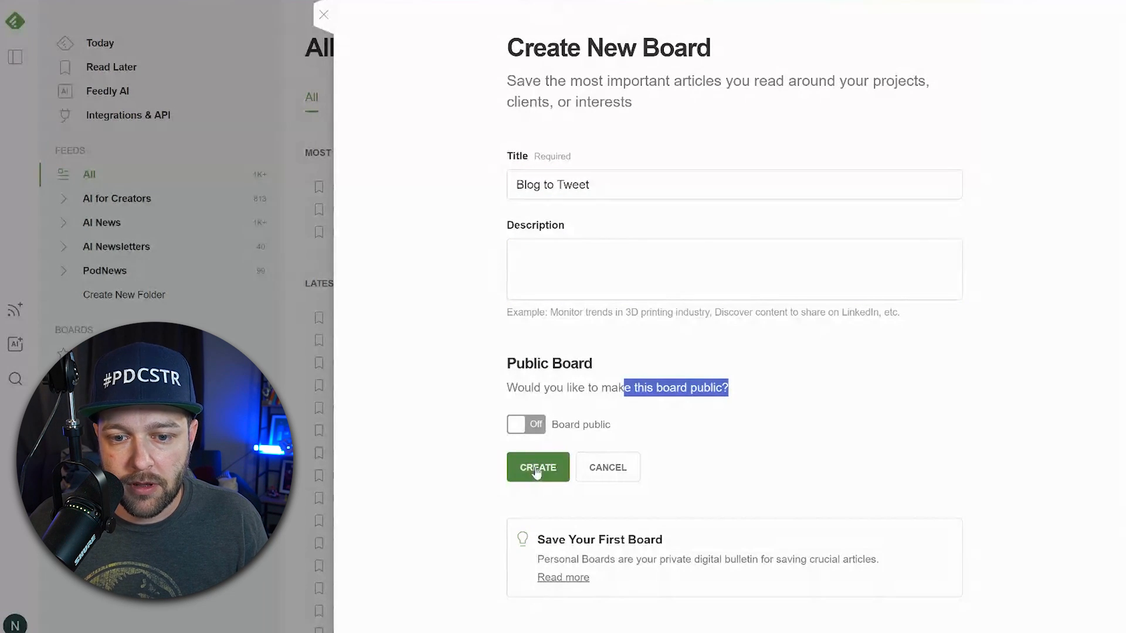
click(538, 467)
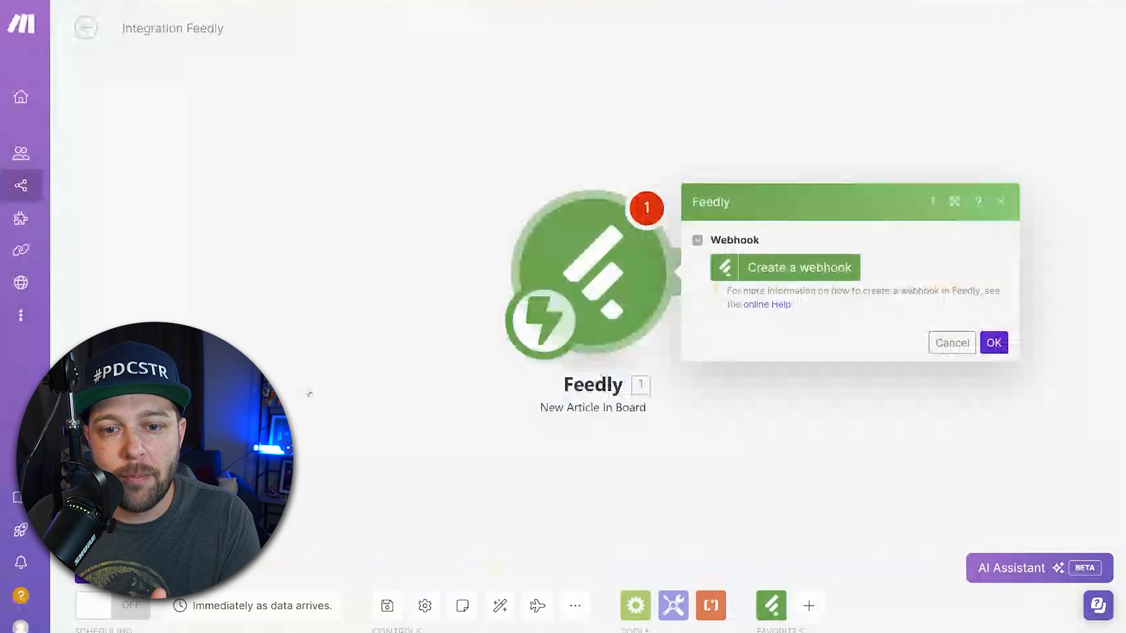
Create a Feedly webhook named 'Blog to Tweet' and confirm the trigger settings.
click(797, 268)
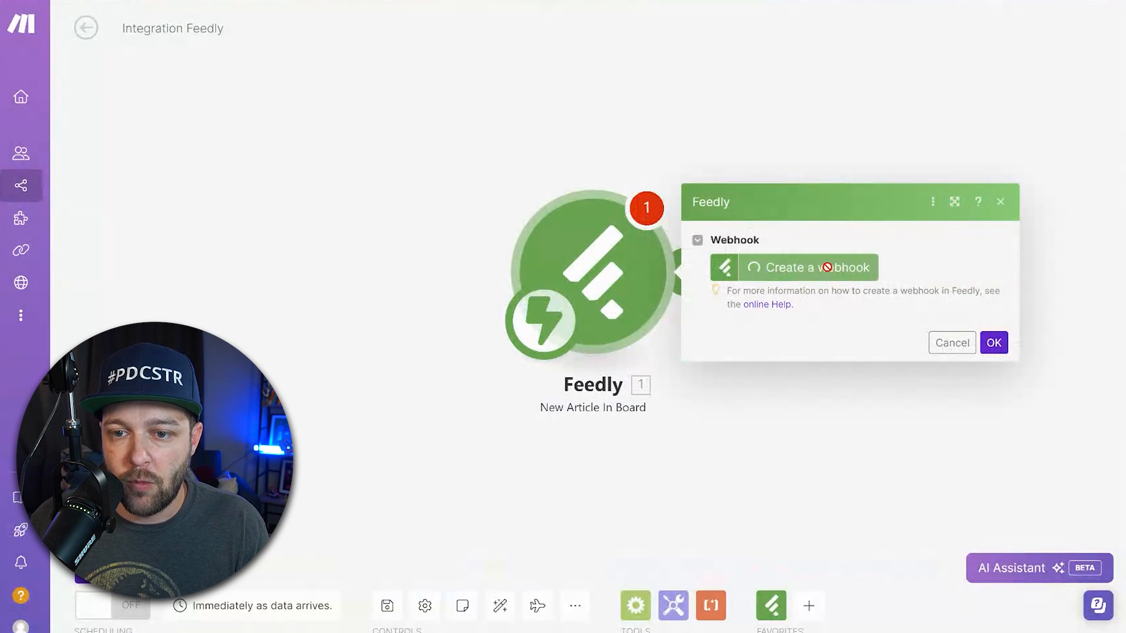
click(808, 267)
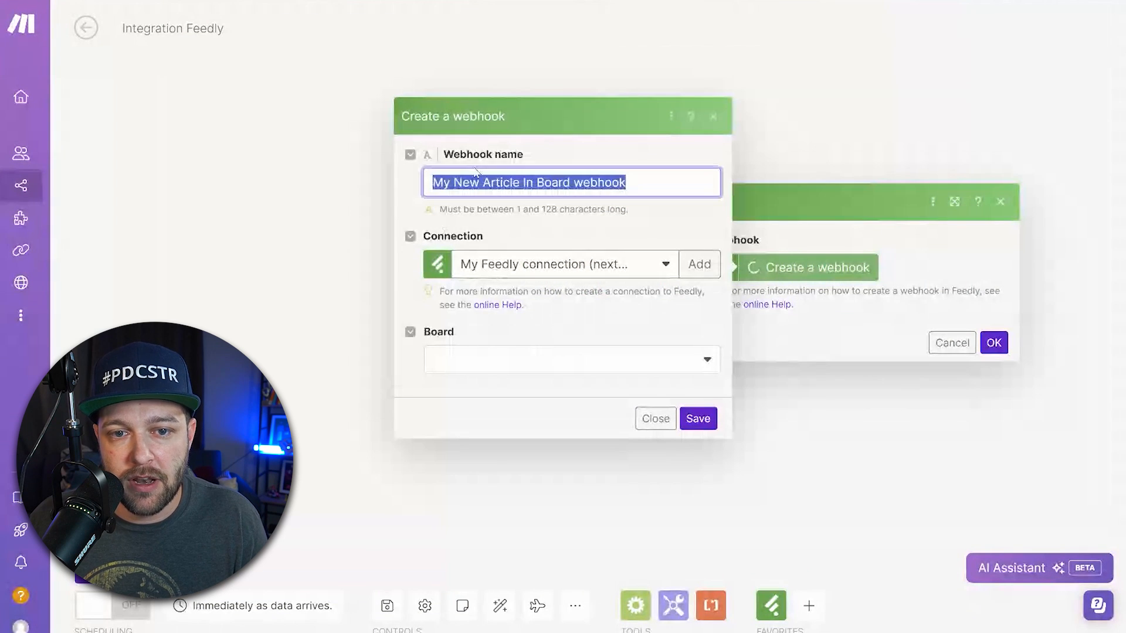
text(Blog to Tweet)
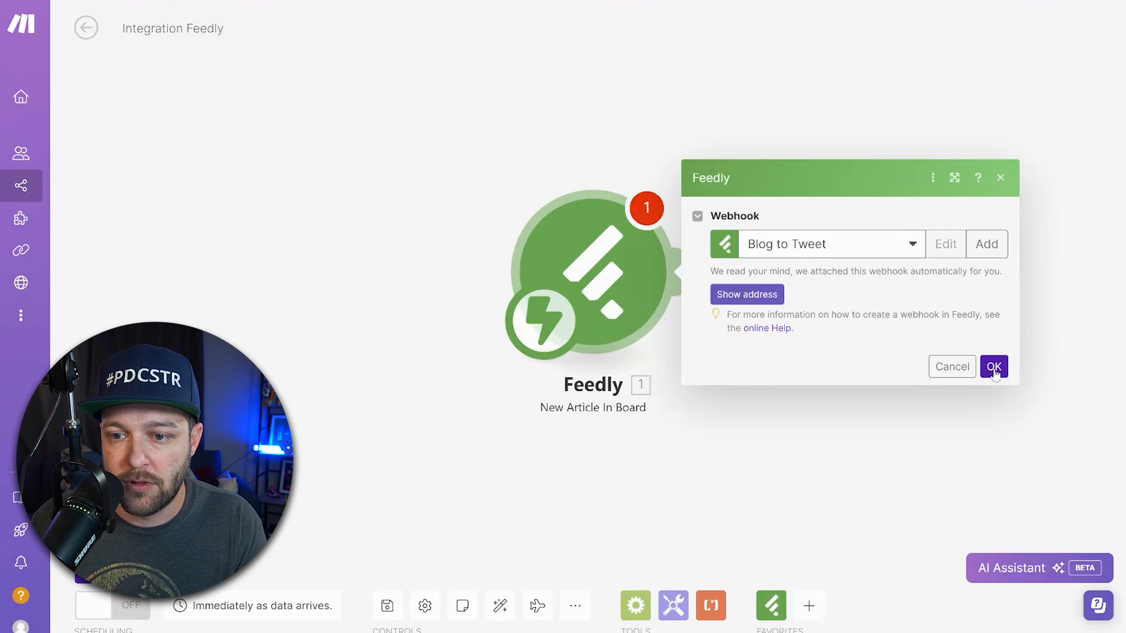
click(993, 366)
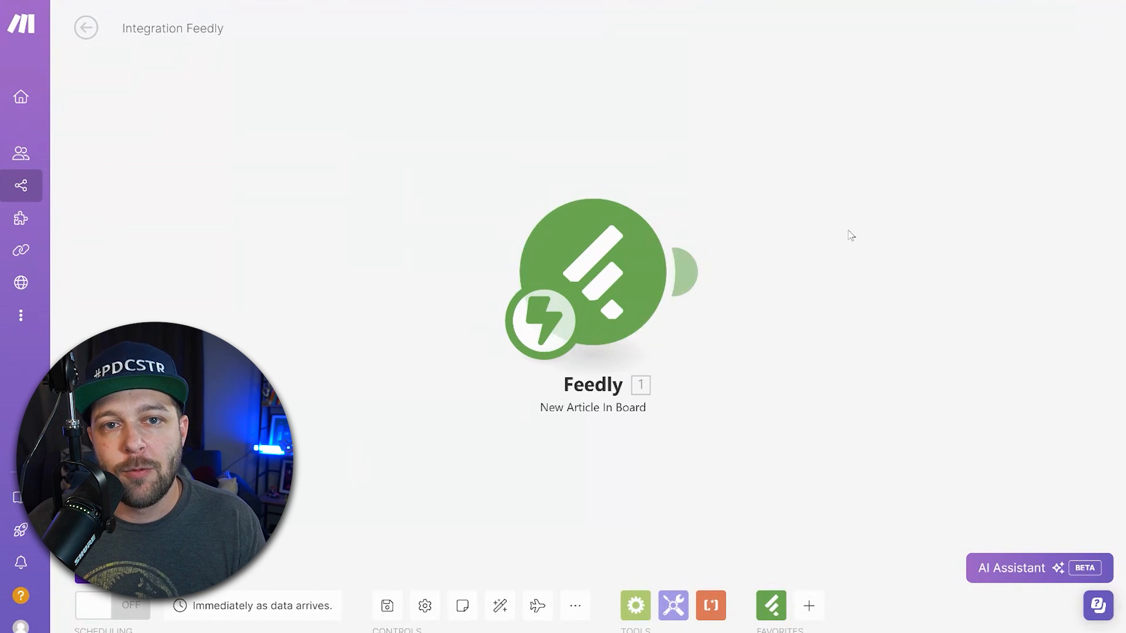
mouse_move(802, 244)
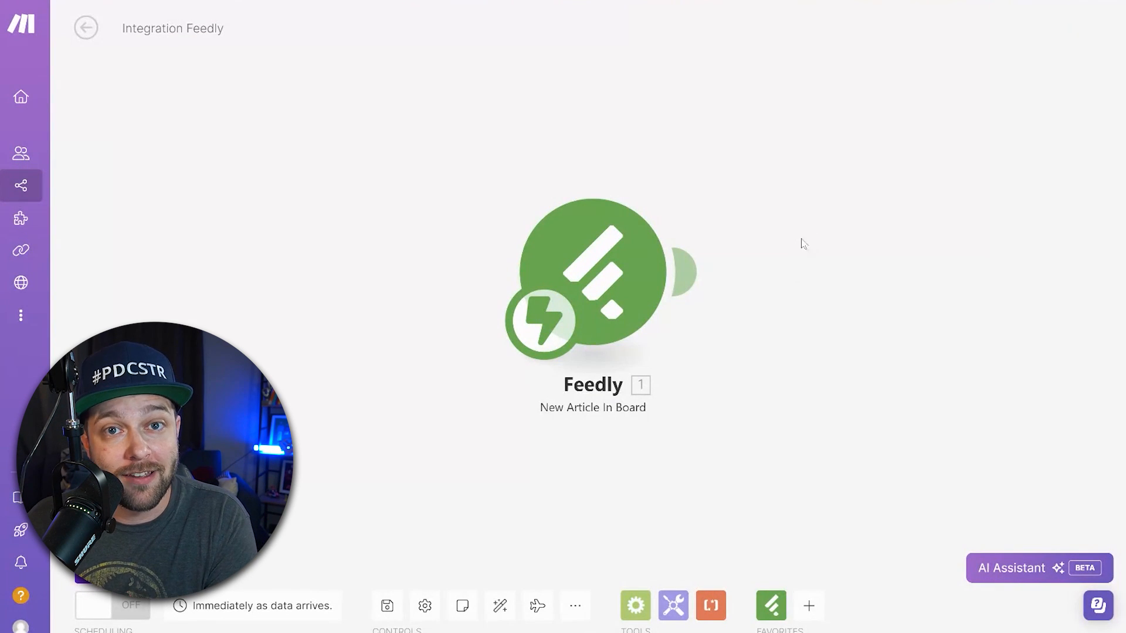
mouse_move(687, 271)
text(cha)
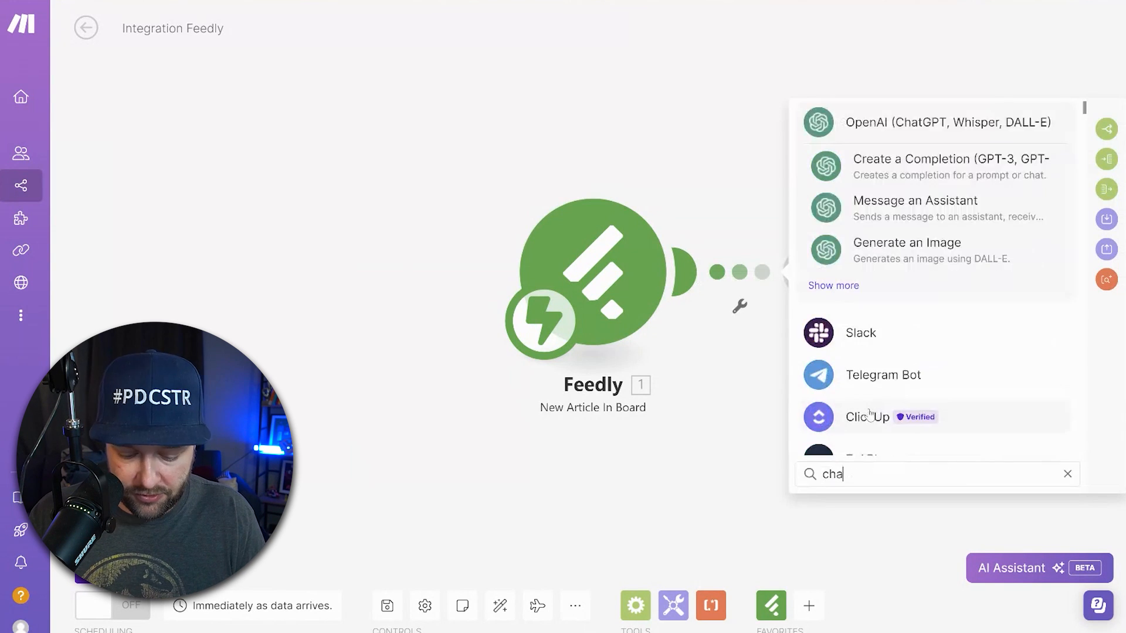
Add an OpenAI Message an Assistant module and map the article's plain-text content as the message.
click(948, 122)
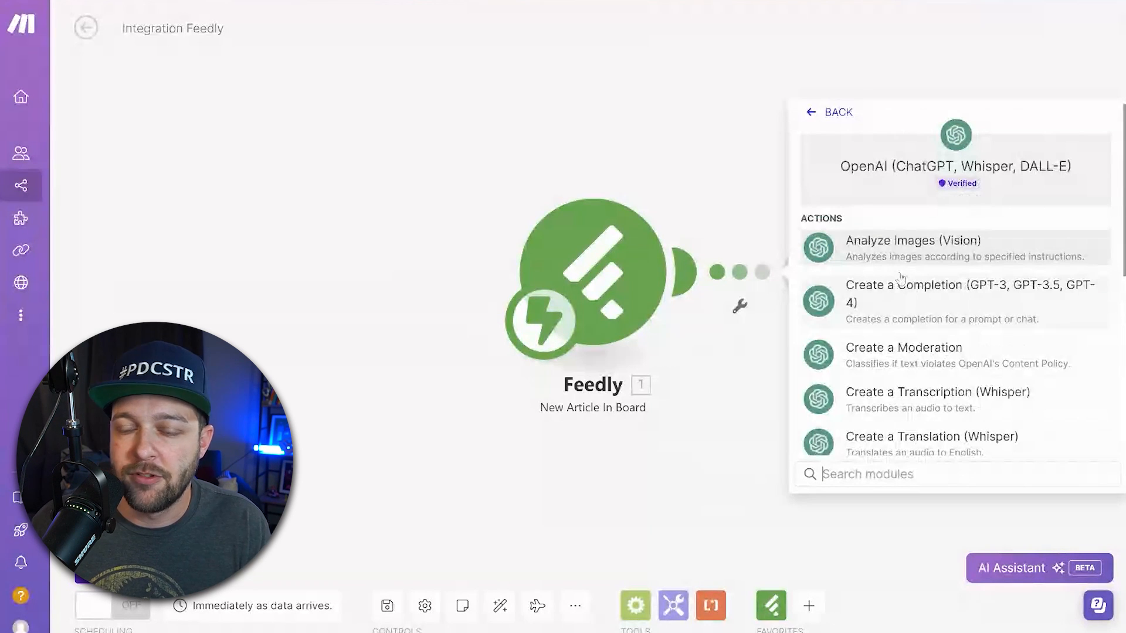
scroll(down, 3)
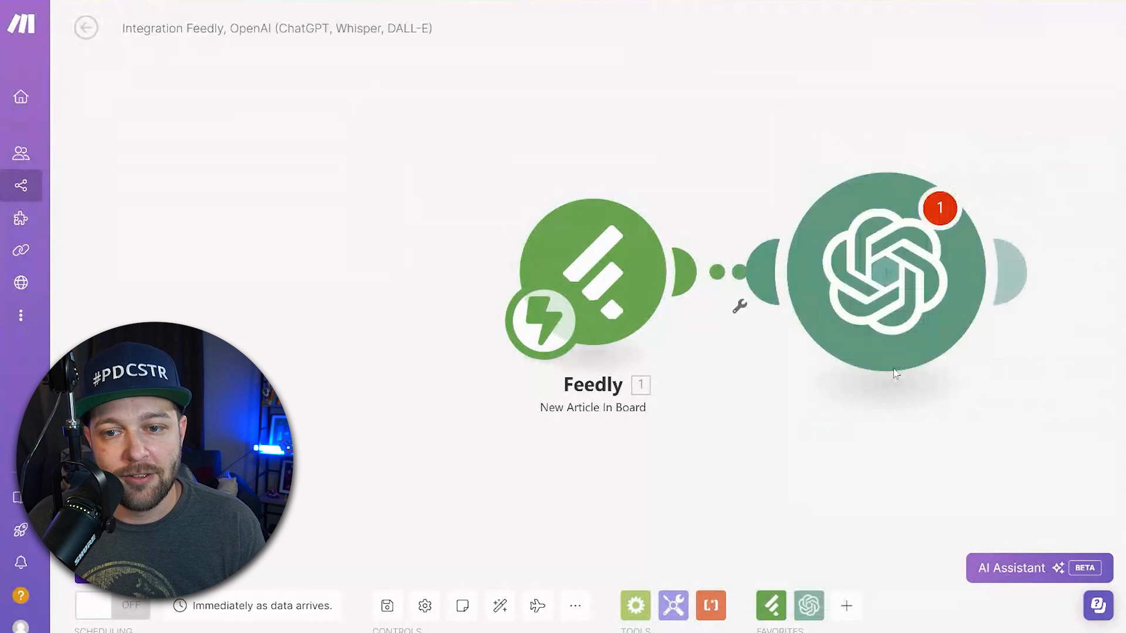
click(885, 269)
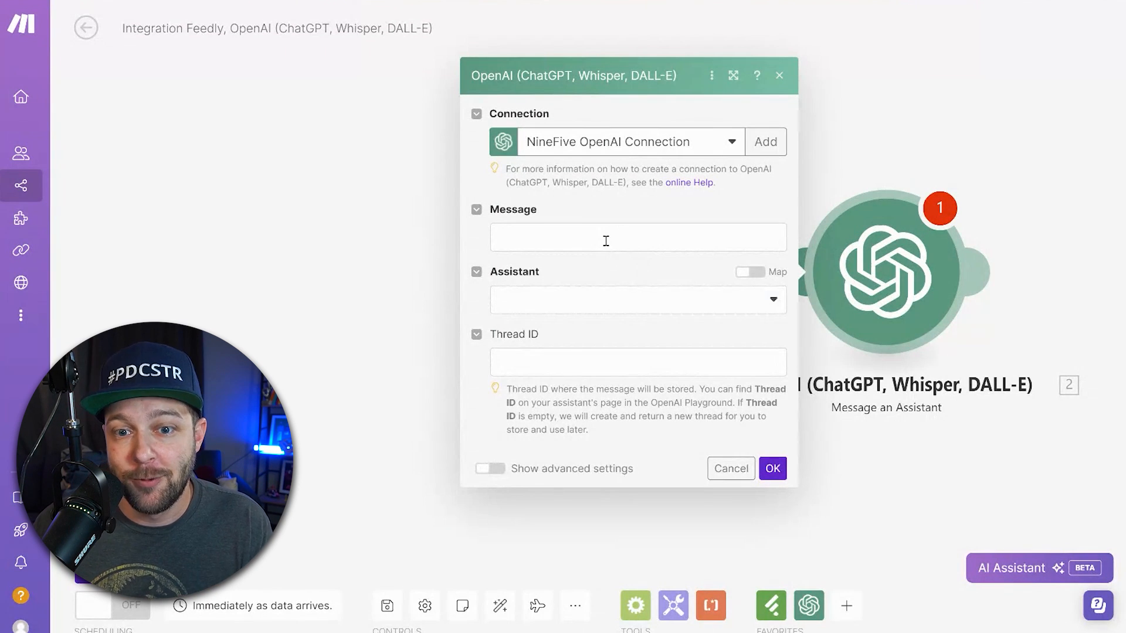
click(635, 237)
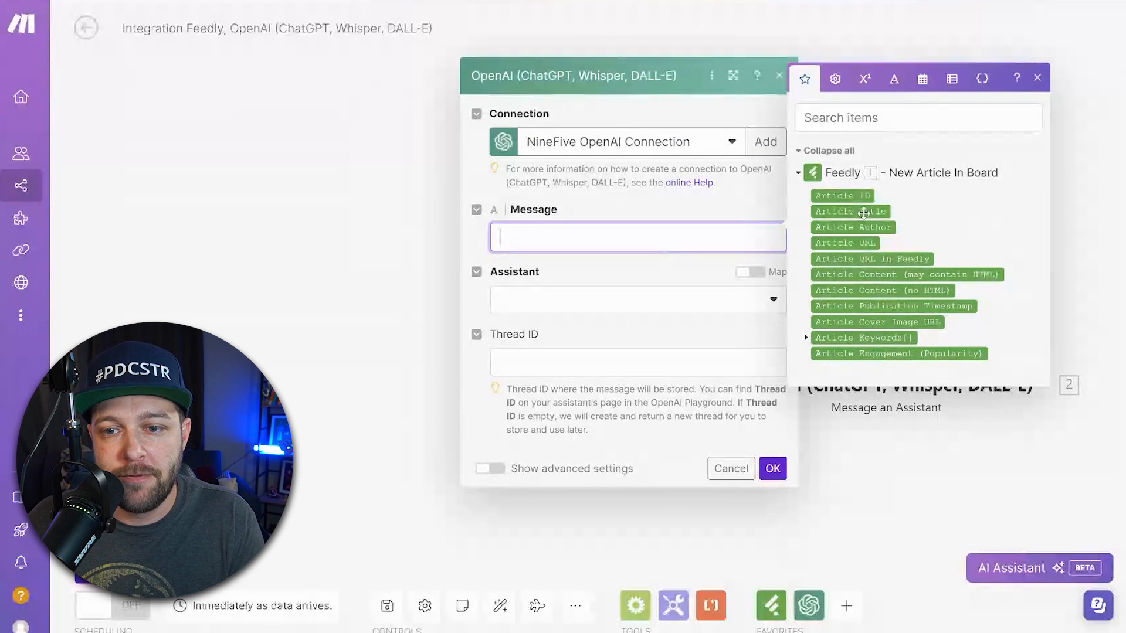
mouse_move(845, 242)
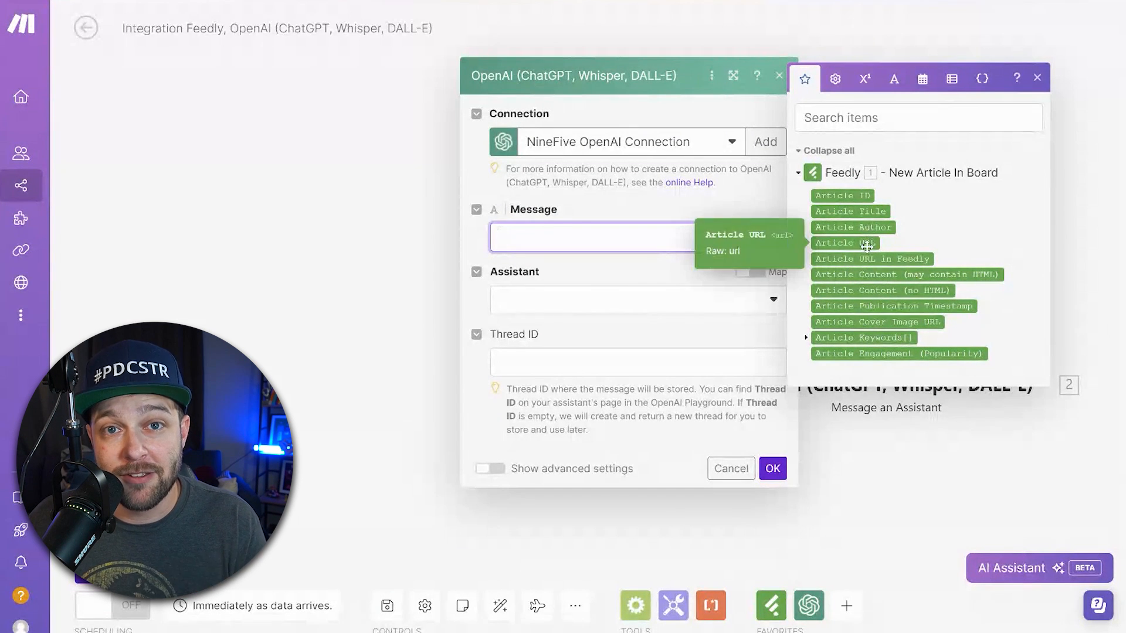
mouse_move(861, 289)
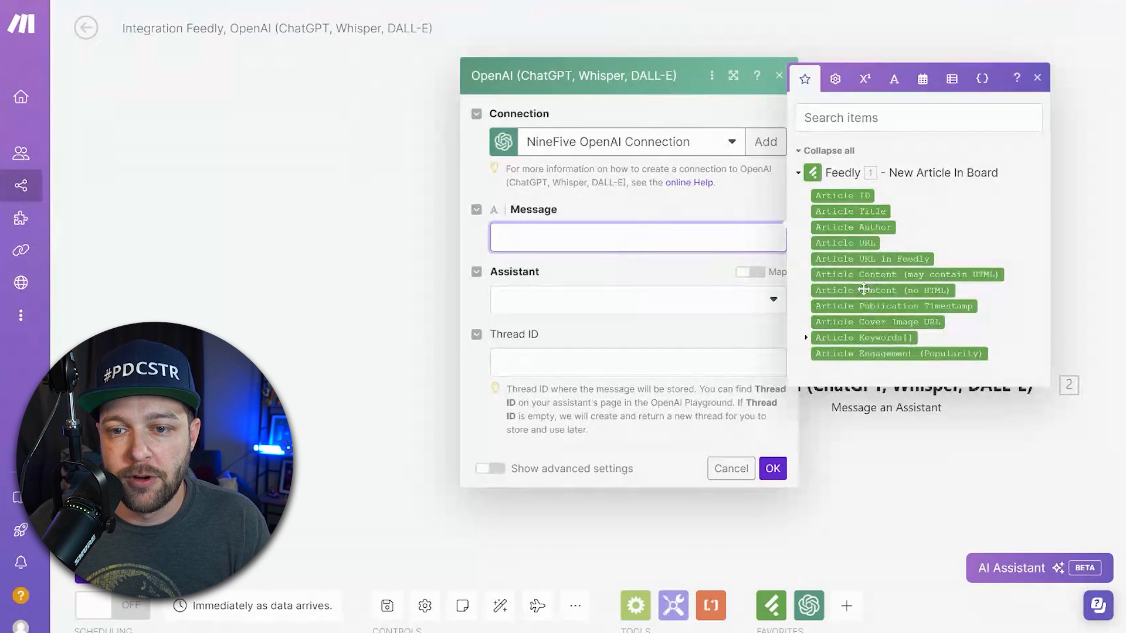
mouse_move(882, 290)
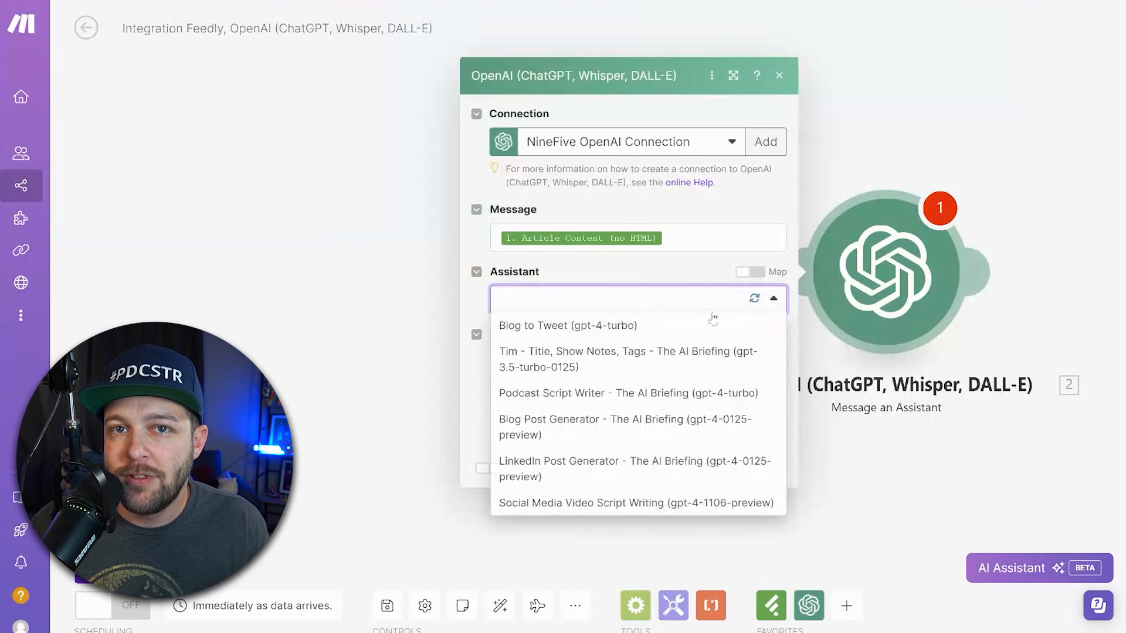
mouse_move(575, 331)
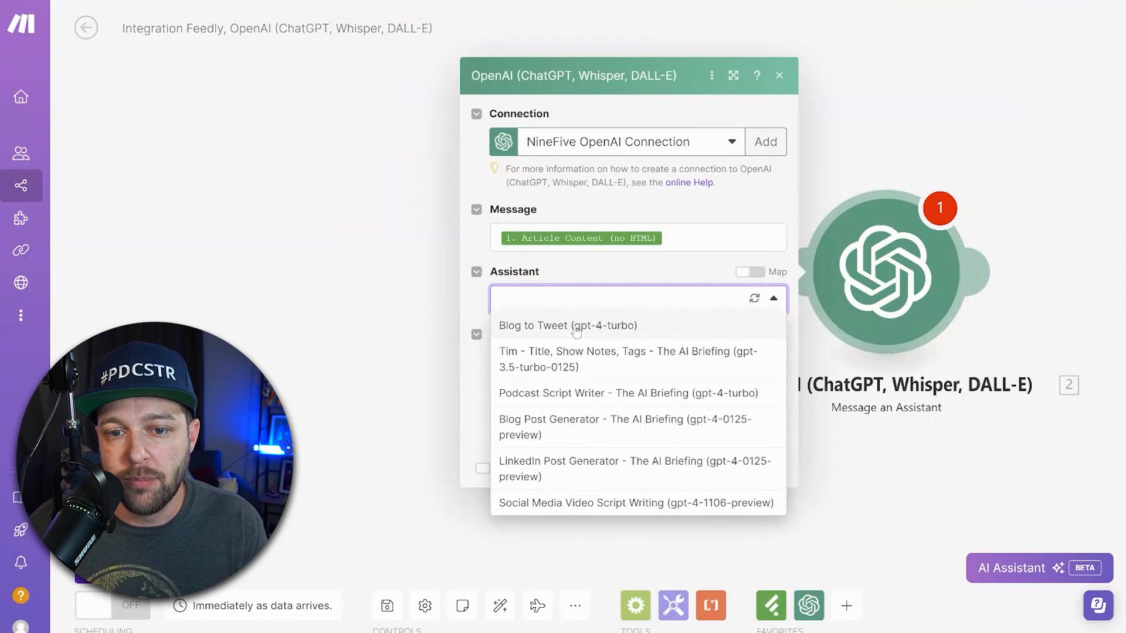
Select the Blog to Tweet assistant and review the advanced settings.
click(567, 325)
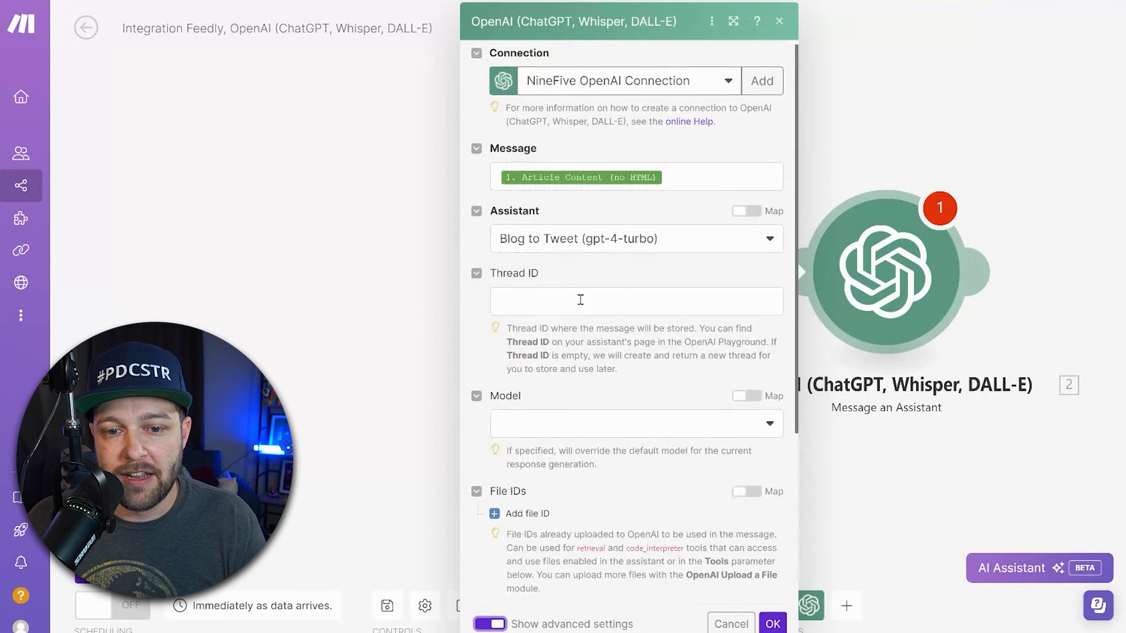
scroll(down, 3)
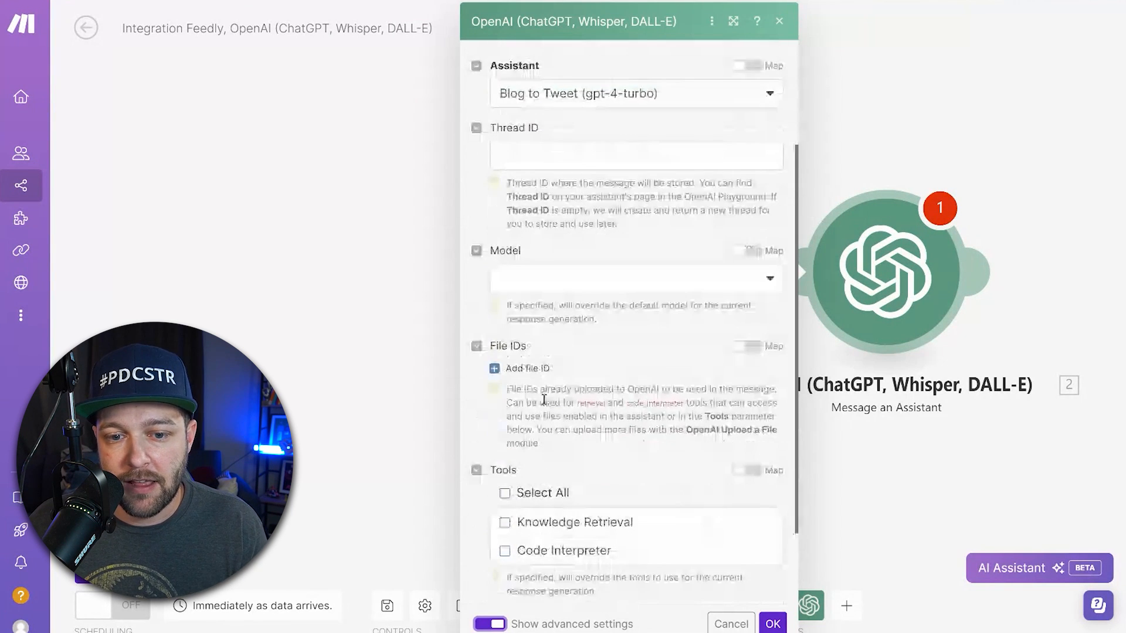
scroll(up, 3)
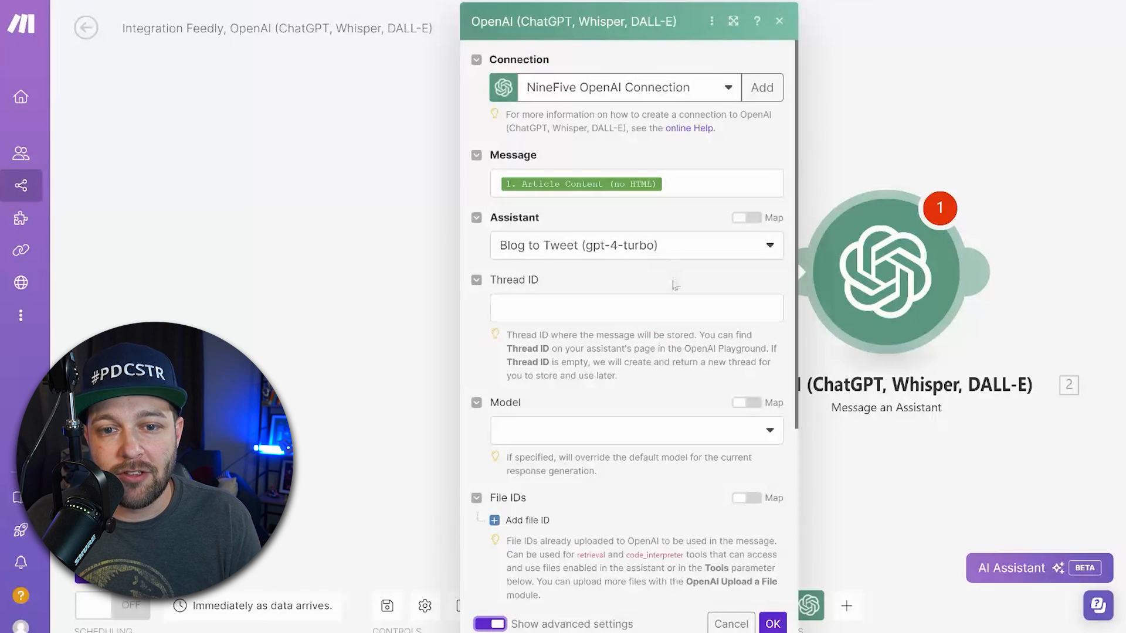
mouse_move(711, 263)
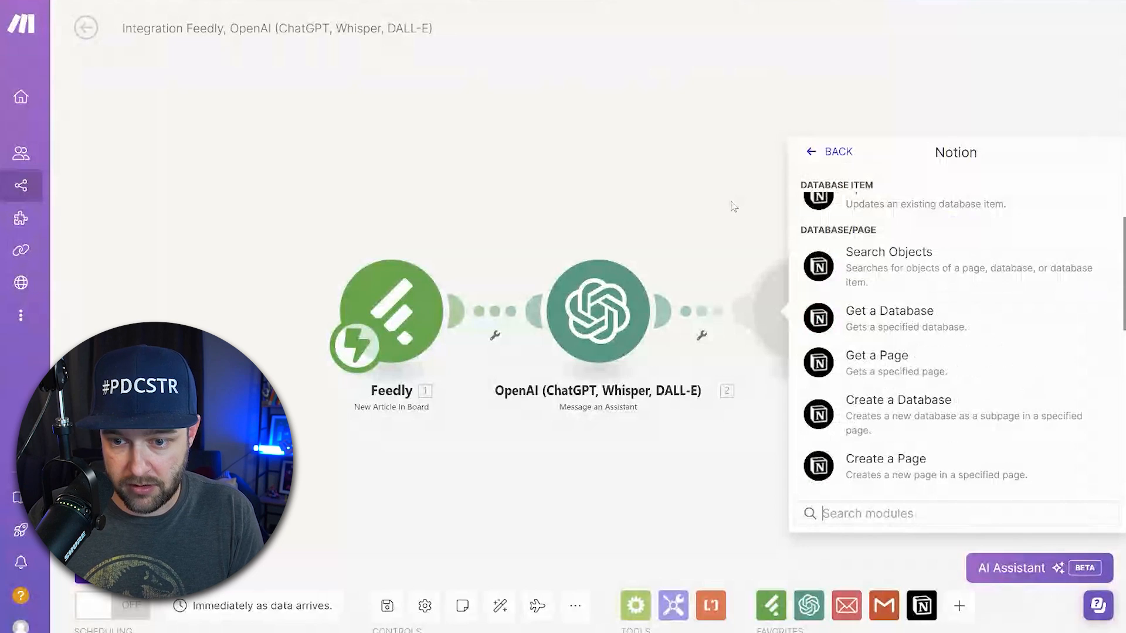
Choose Notion's Get a Database action as the step after OpenAI.
scroll(up, 3)
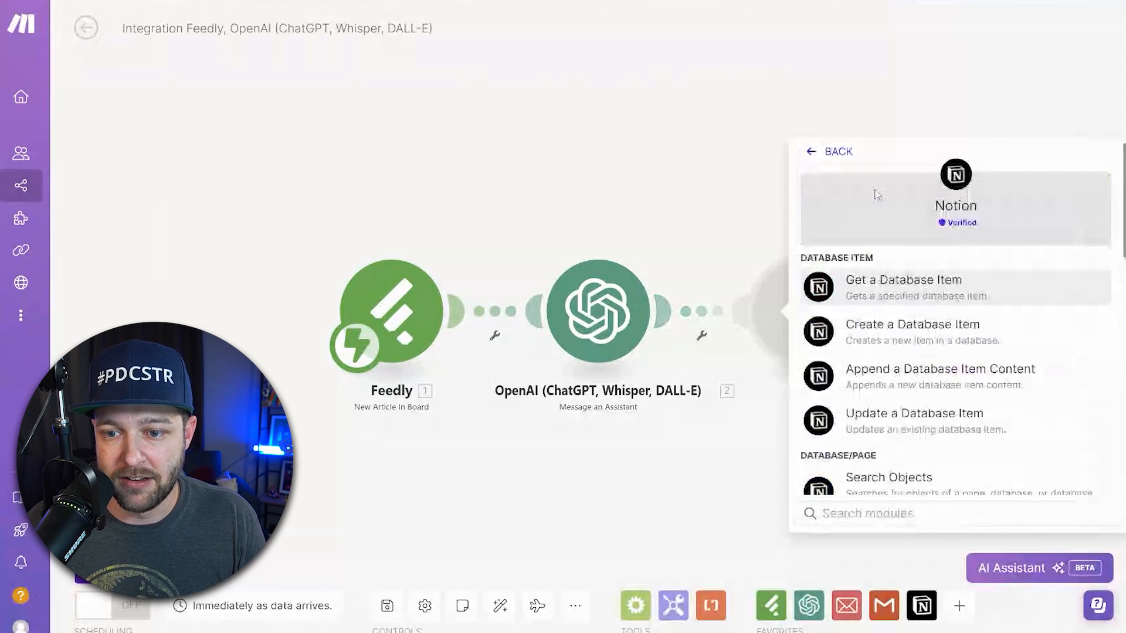
click(902, 279)
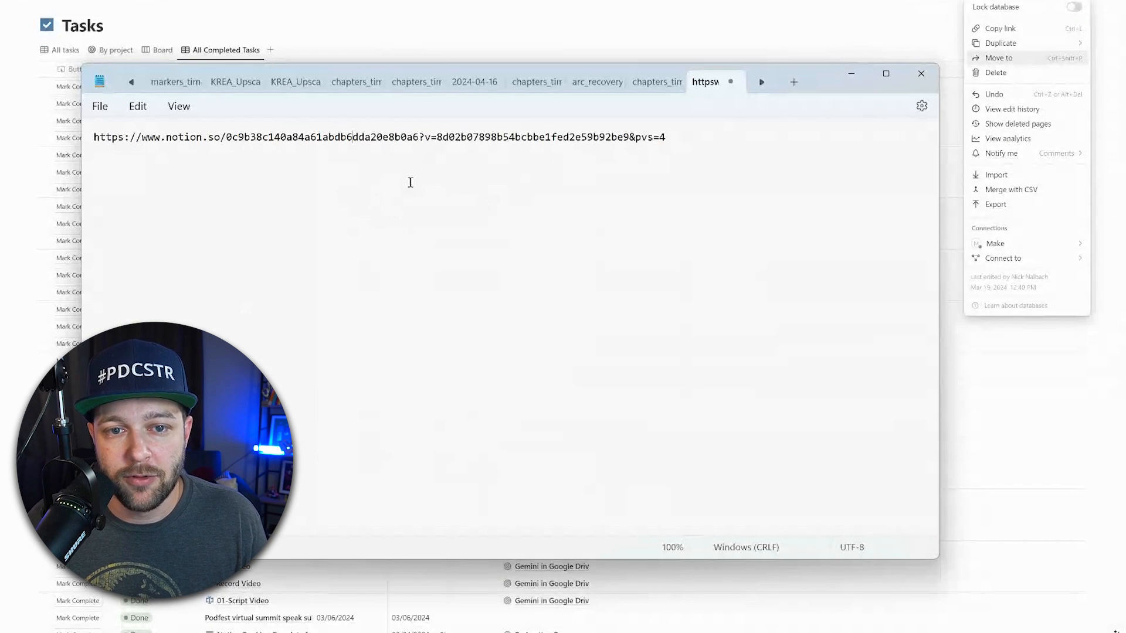
Select the database ID portion of the Tasks database link in Notepad.
double_click(405, 138)
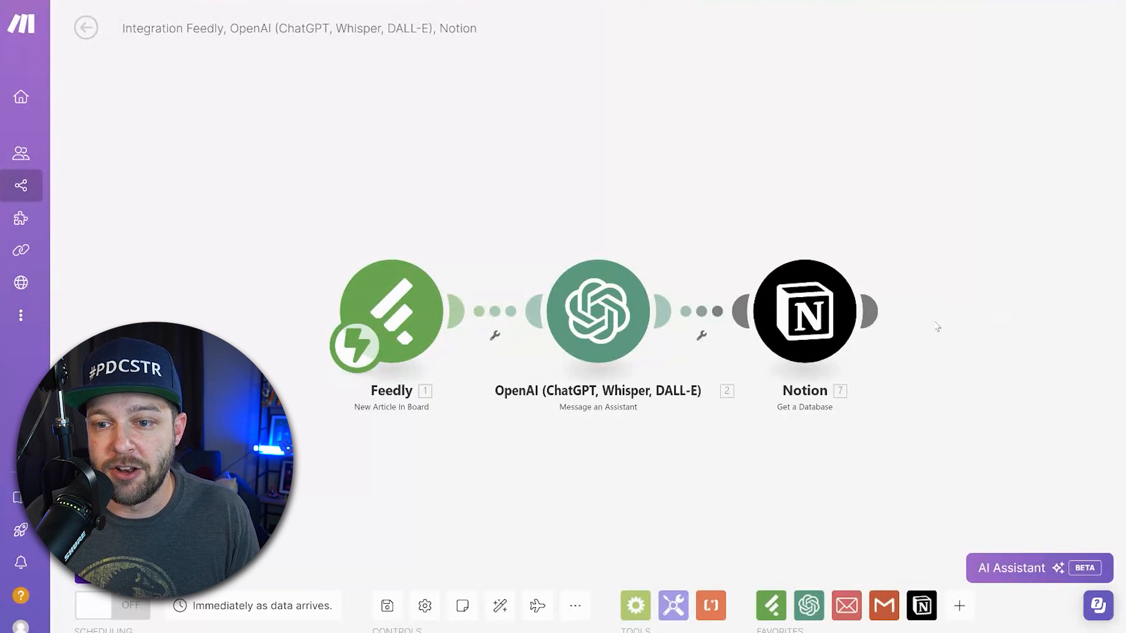
Add Notion Create a Database Item with database ID 0c9b38c140a84a61abdb6dda20e8b0a6 entered manually.
click(937, 327)
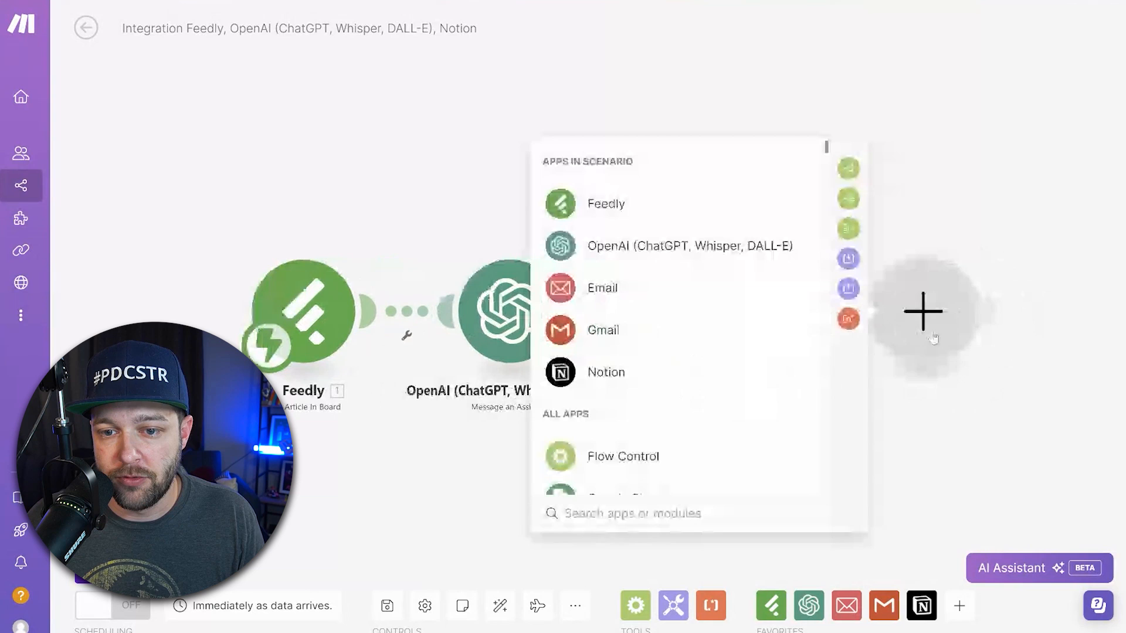
click(605, 372)
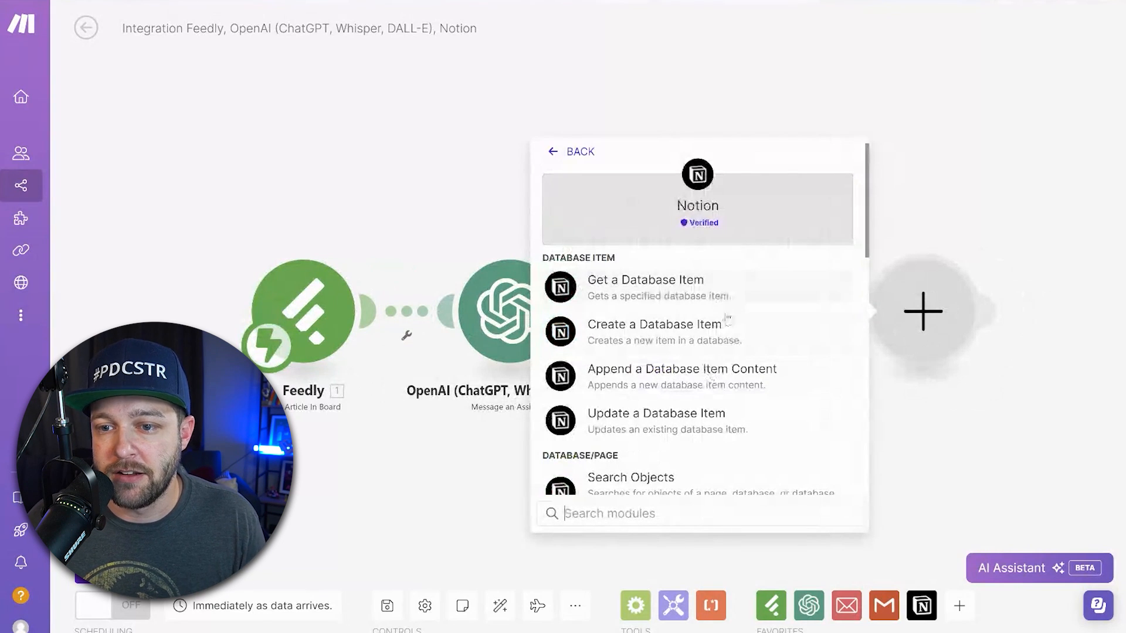
click(654, 323)
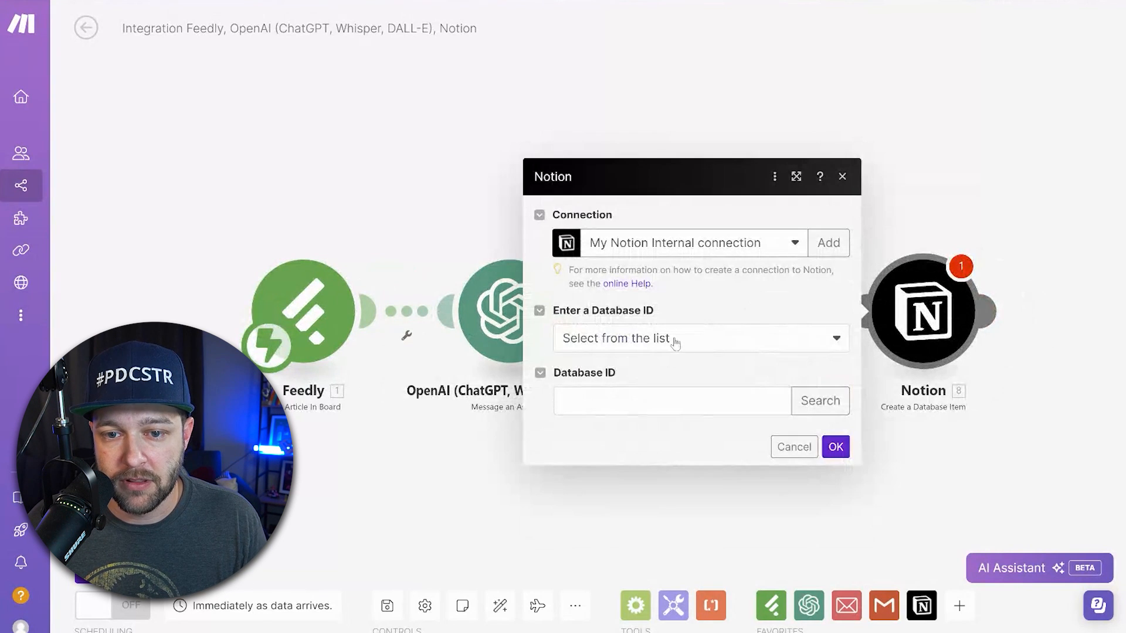
click(819, 401)
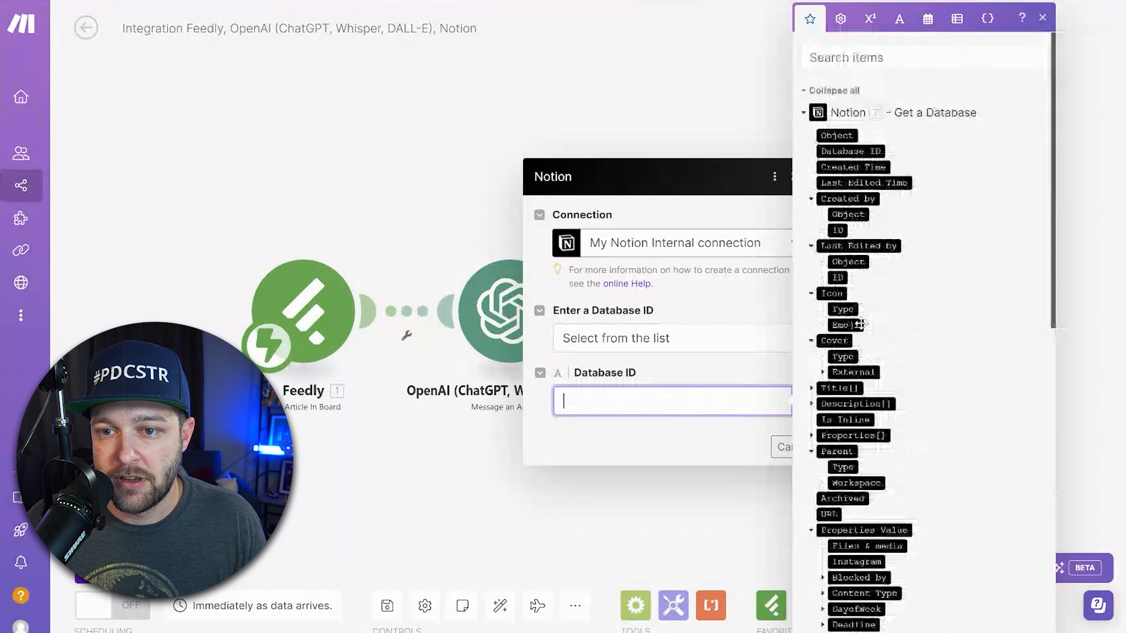
text(0c9b38c140a84a61abdb6dda20e8b0a6)
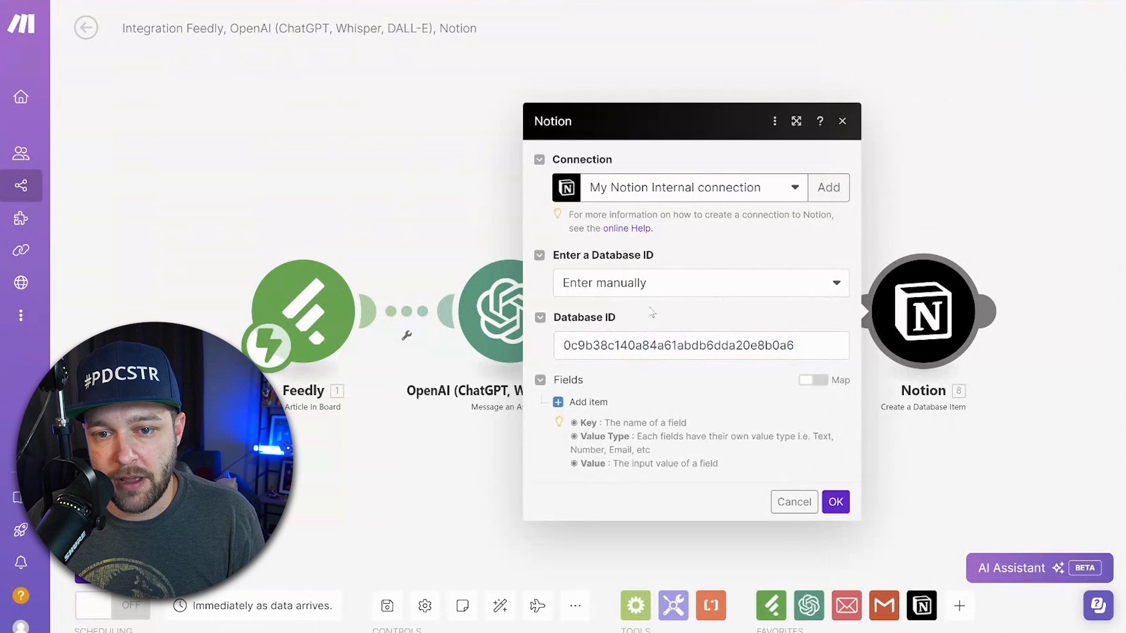
click(700, 283)
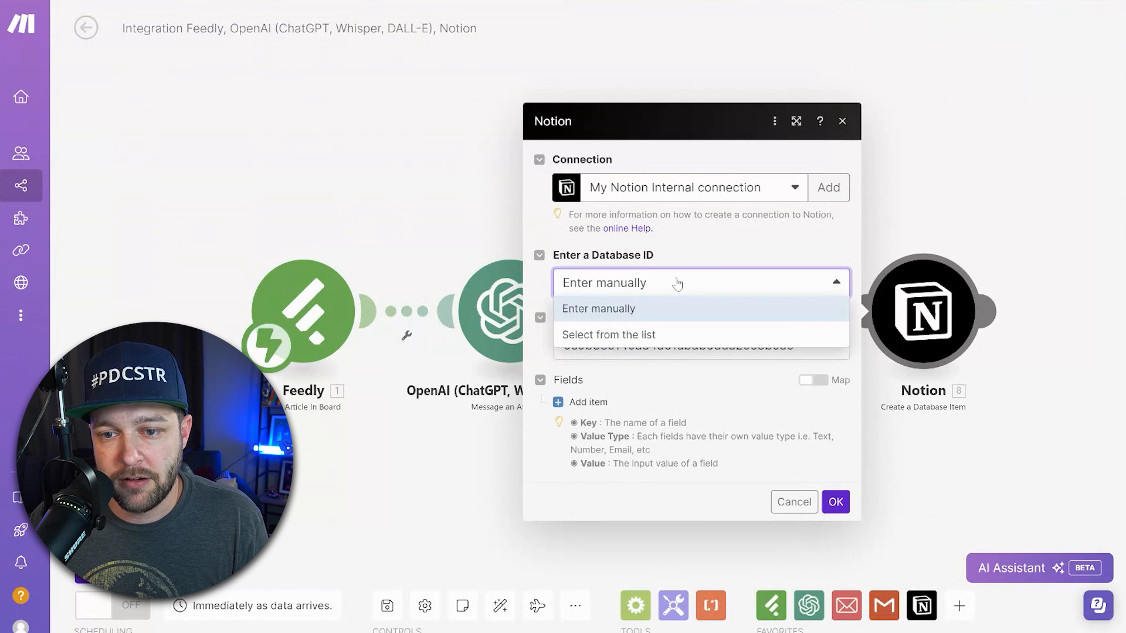
click(598, 308)
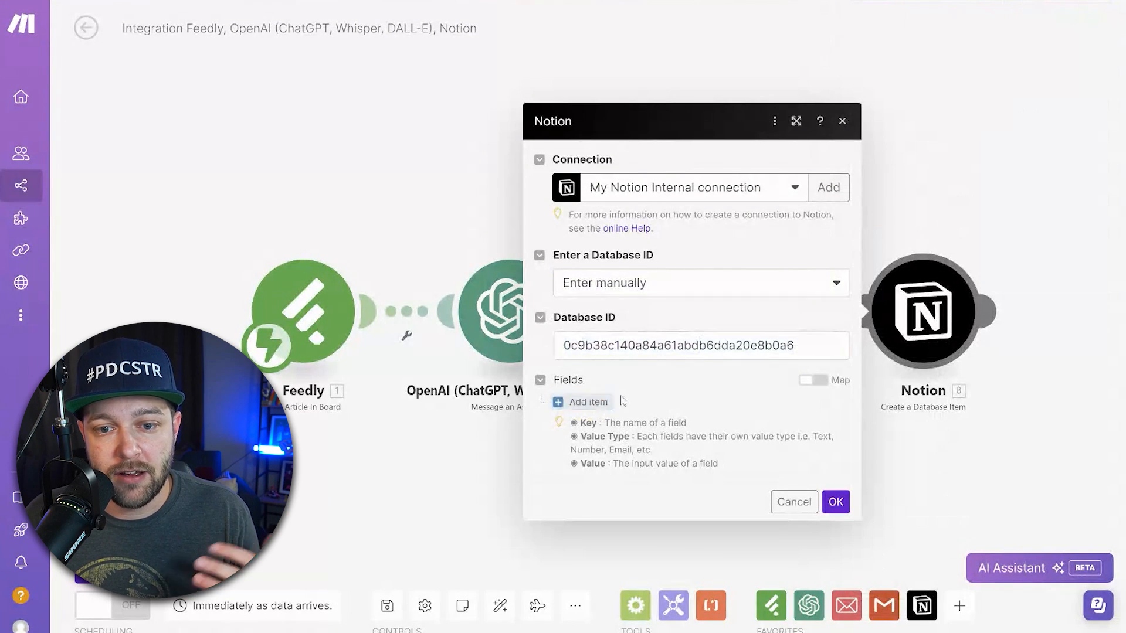
Add a Title field on the new item with value 'Tweets'.
click(588, 400)
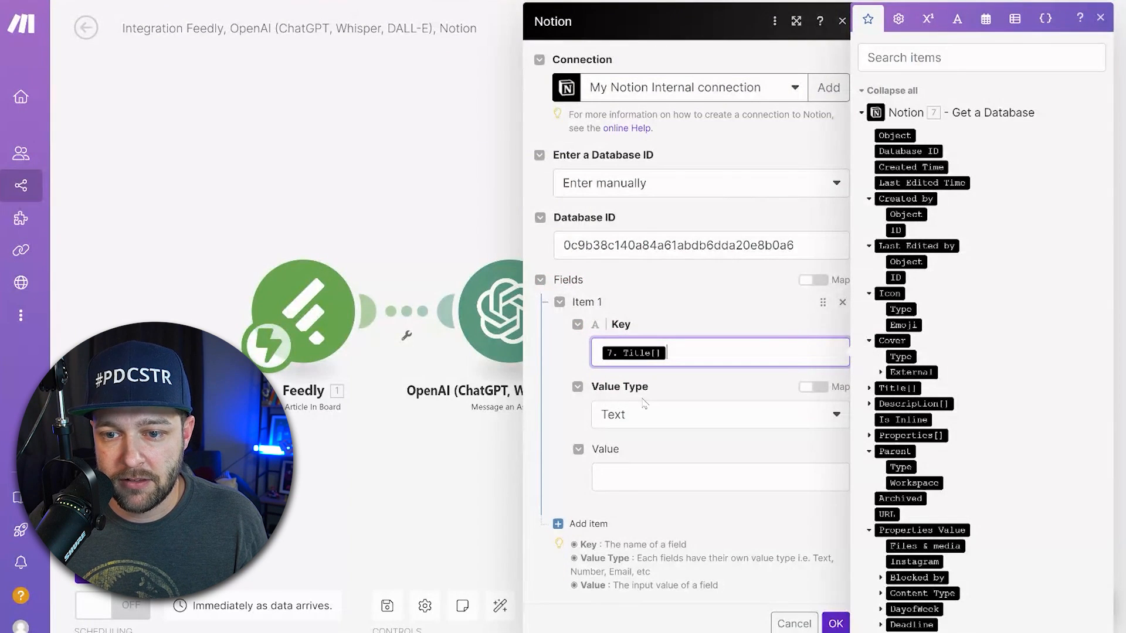
click(719, 477)
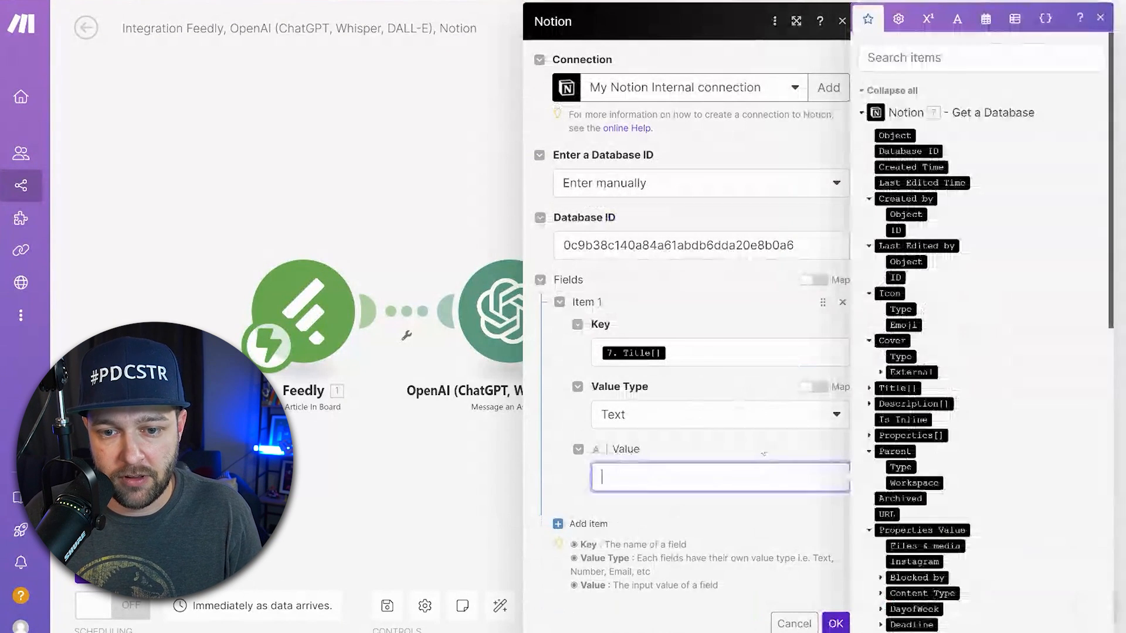
text(Tweets)
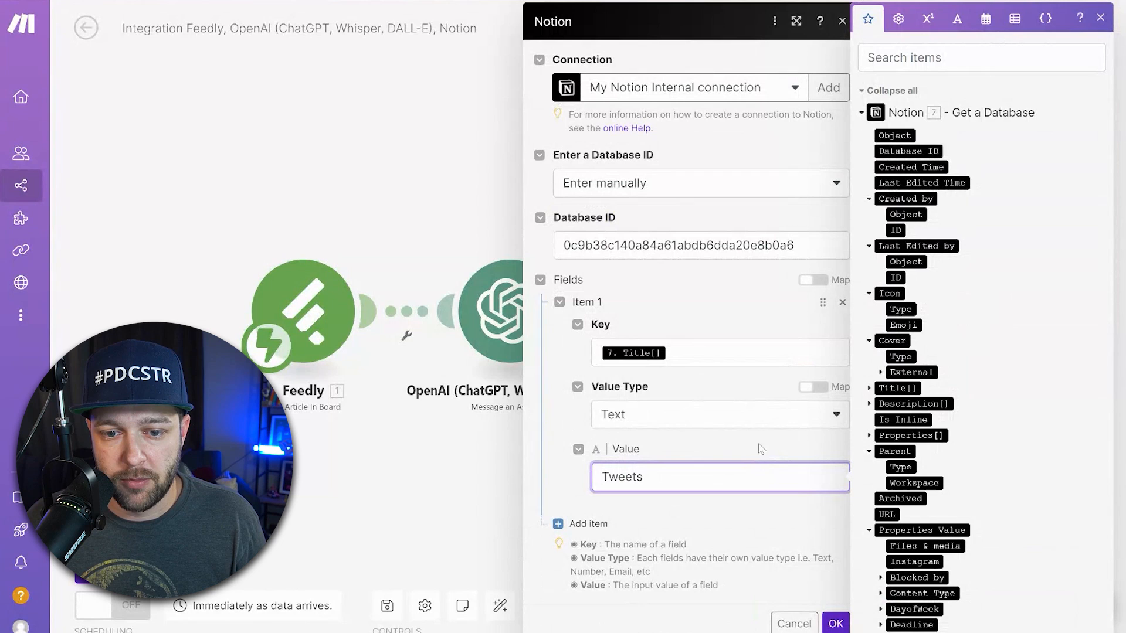
Add a Description field mapped to the assistant's reply text and save the step.
click(586, 523)
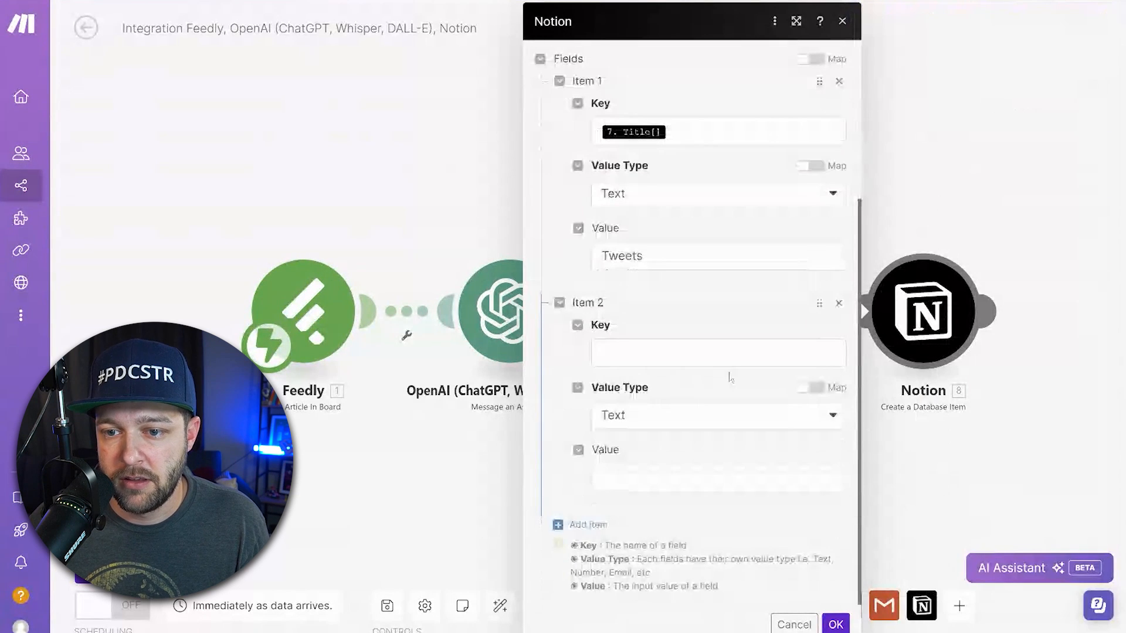
click(716, 353)
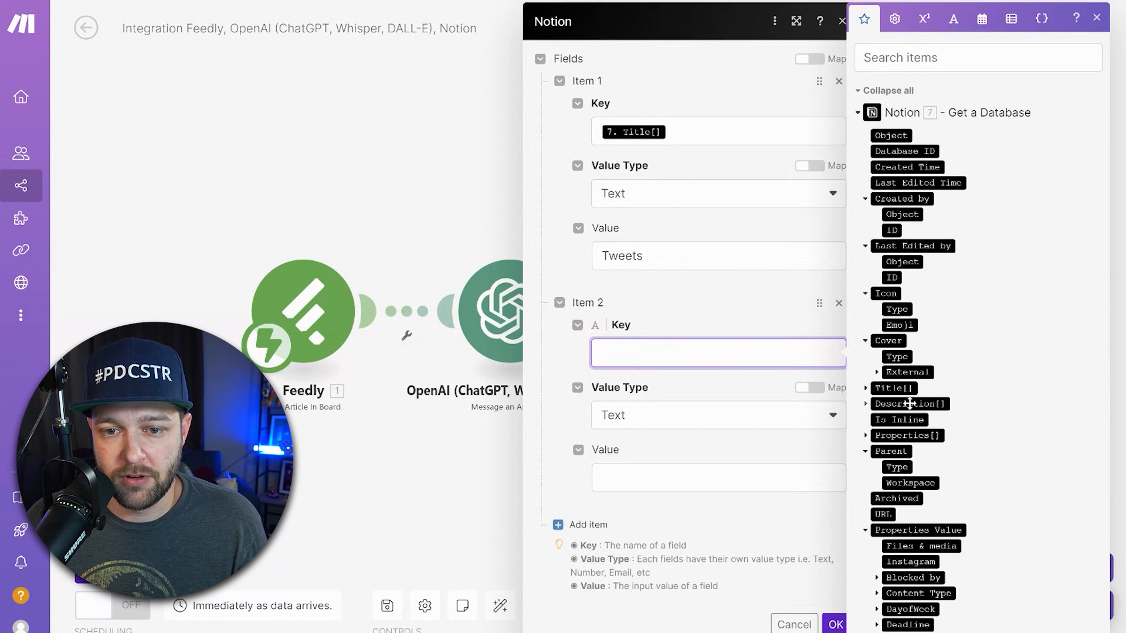
click(909, 402)
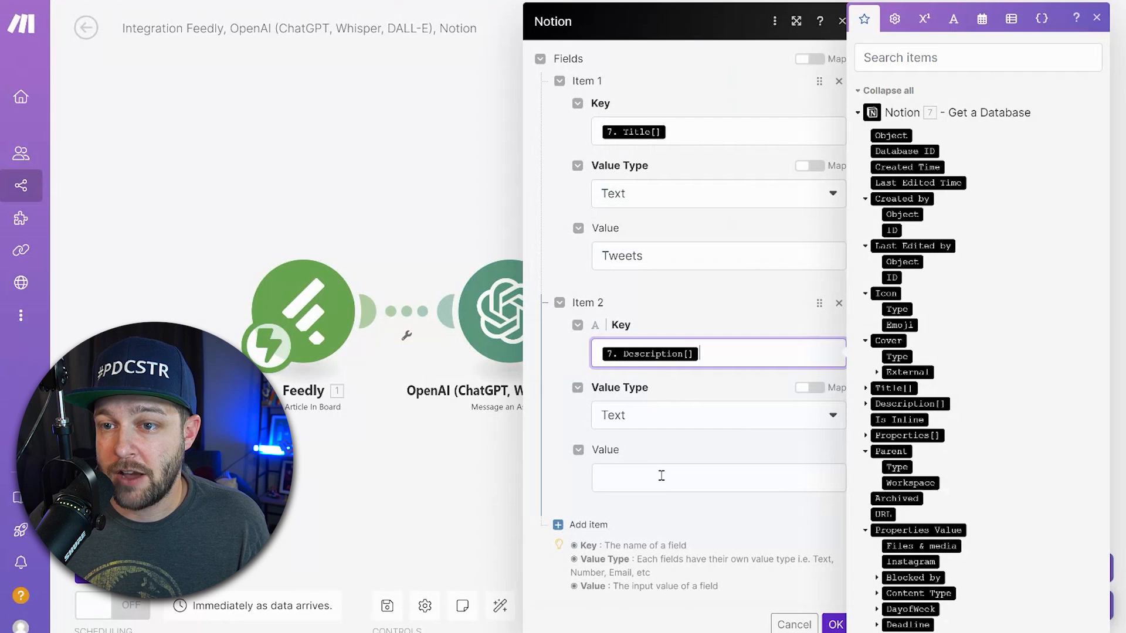
click(718, 477)
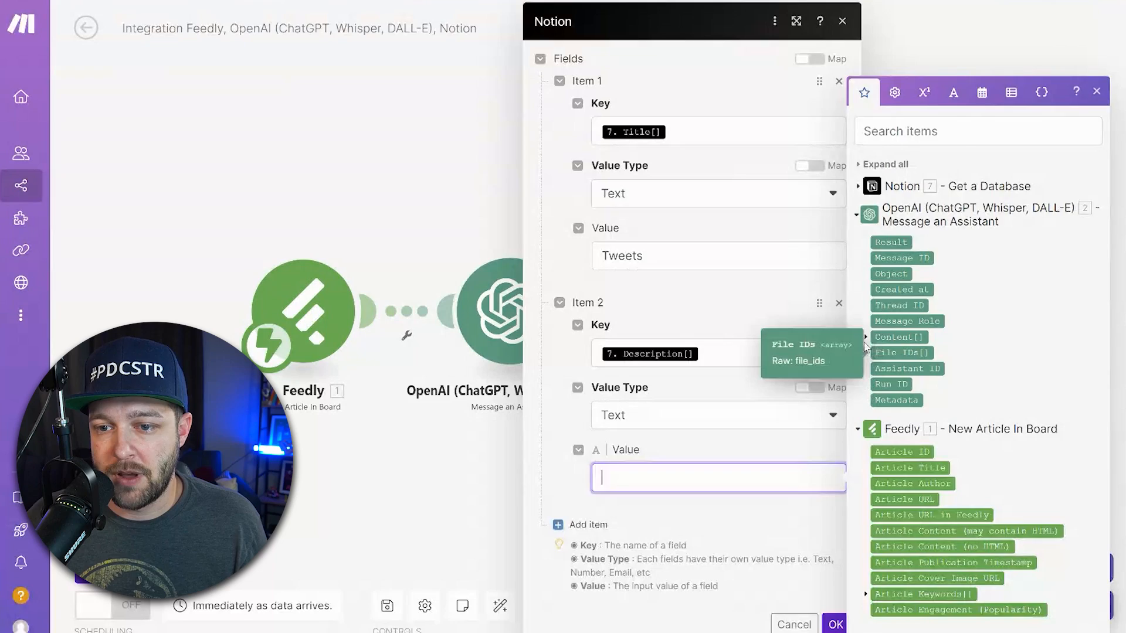
click(866, 337)
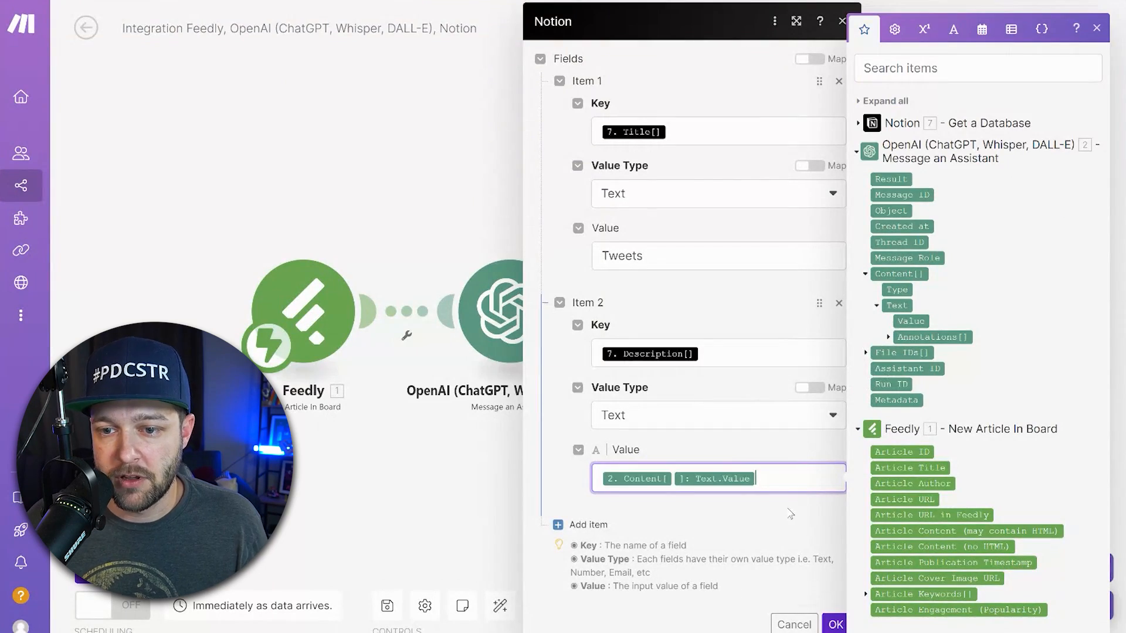
click(833, 624)
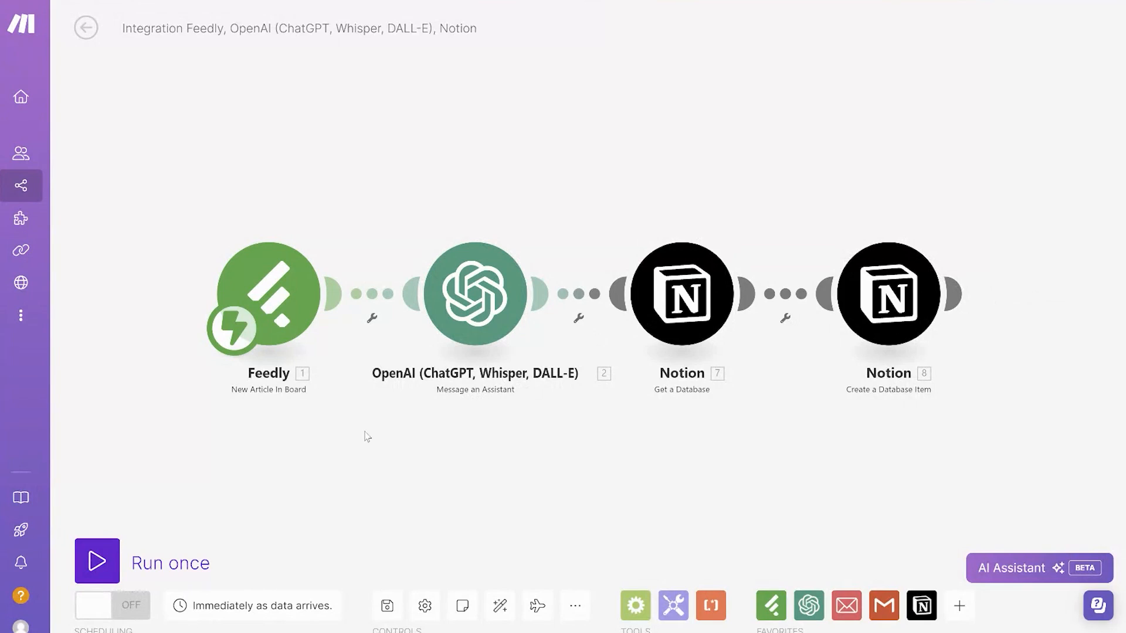
Run the scenario once and save the Apple iPad commercial article to the board.
click(97, 561)
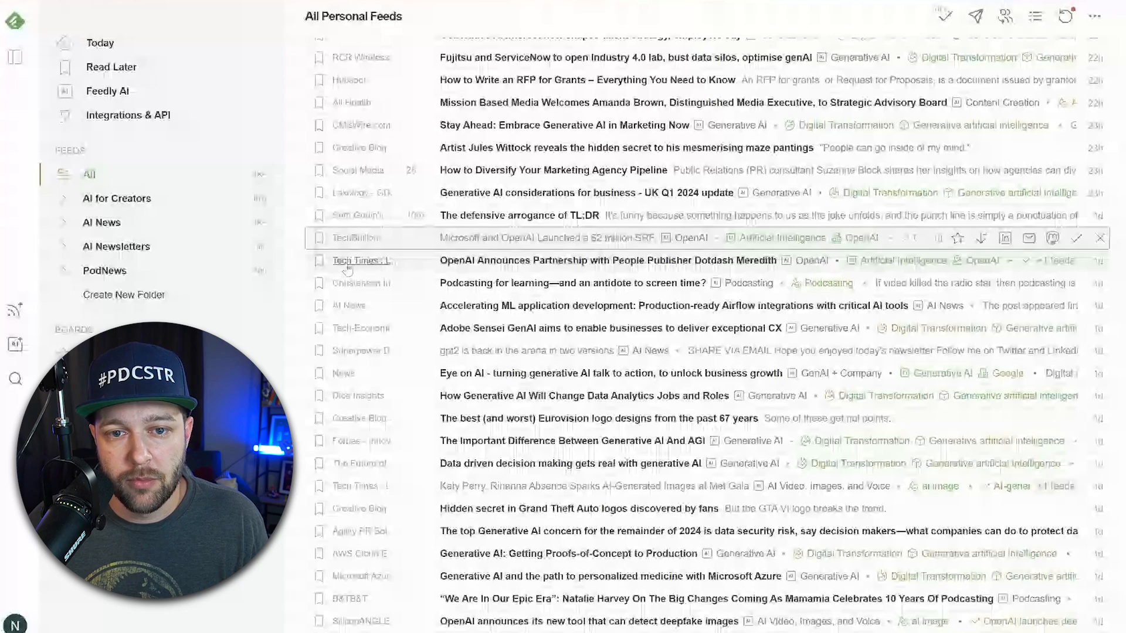
scroll(up, 3)
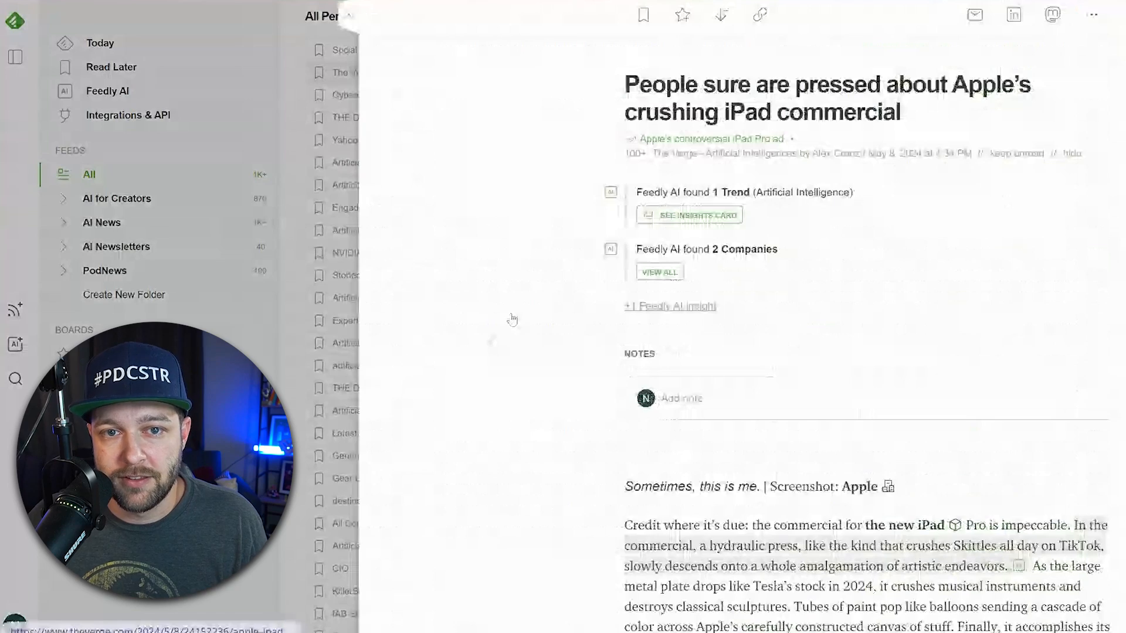
click(439, 14)
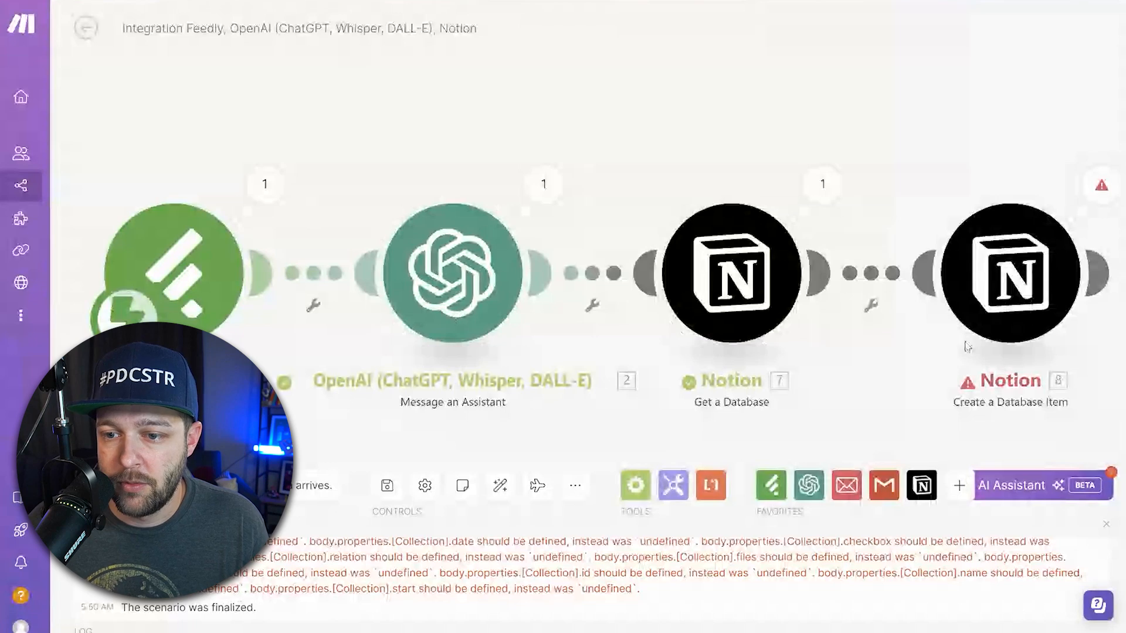
Set Task name to 'Tweets' and map the assistant output into the Tweets property.
click(1010, 273)
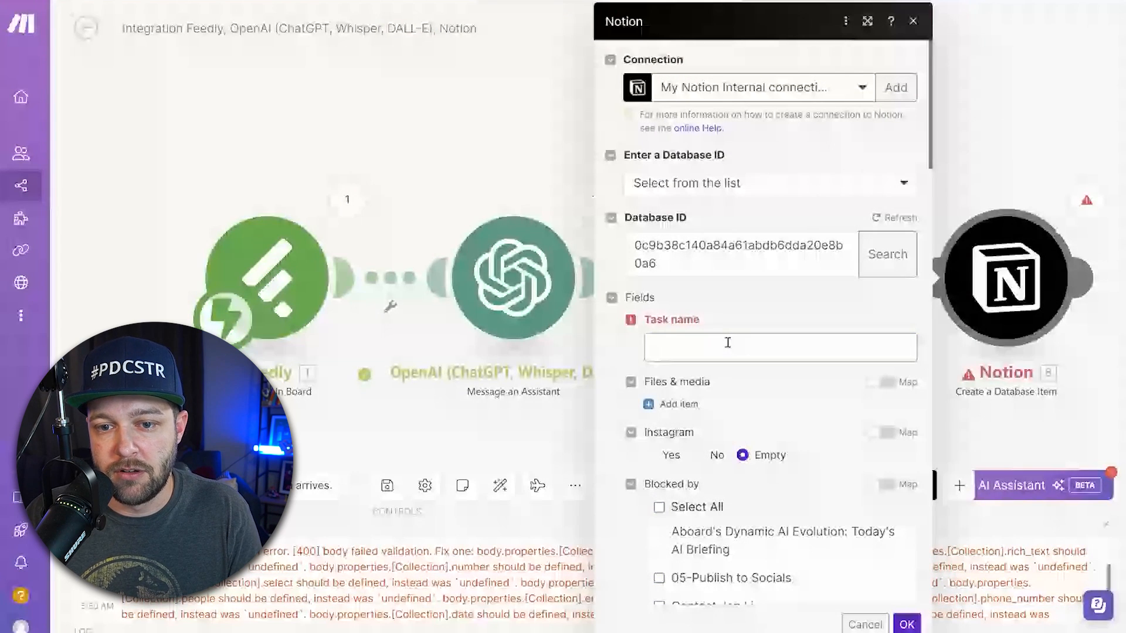
text(Tweets)
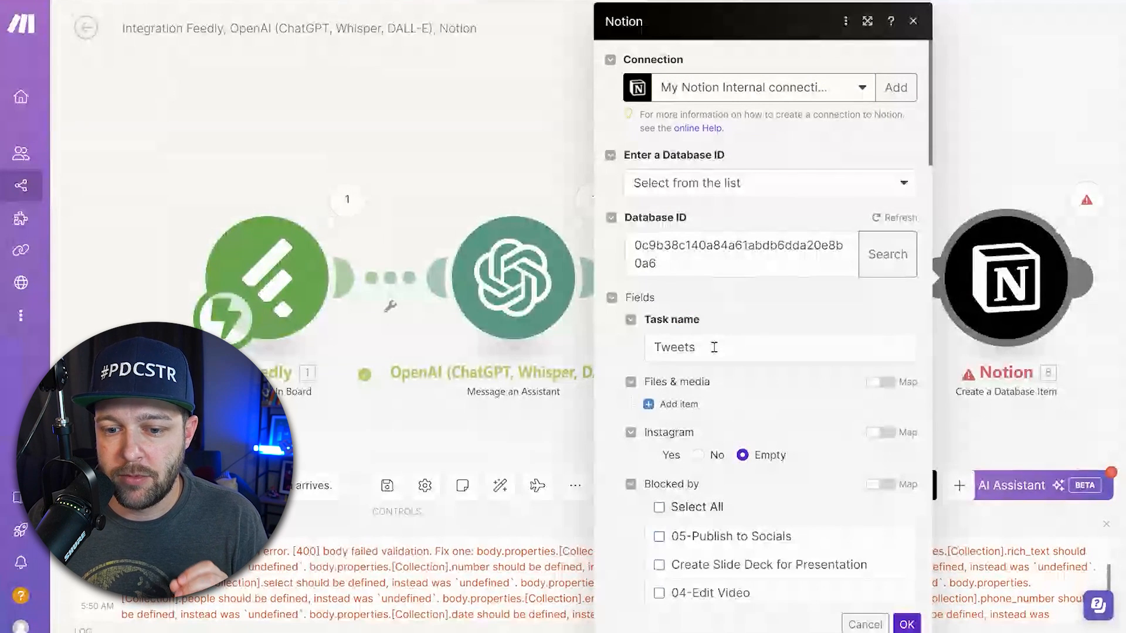
scroll(down, 3)
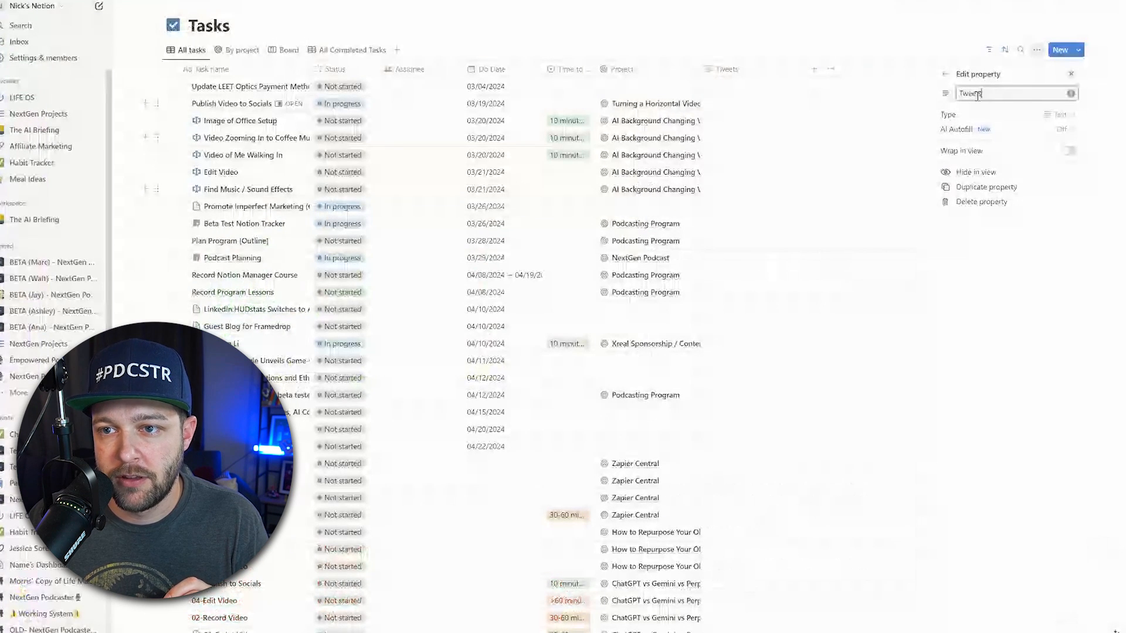
click(1071, 74)
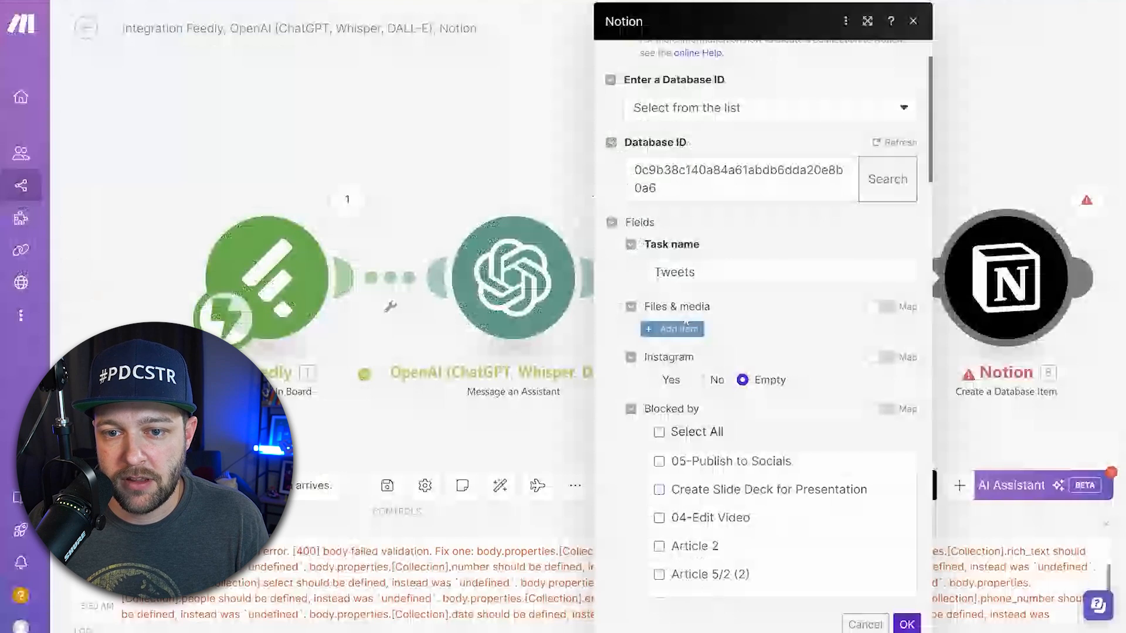
mouse_move(630, 296)
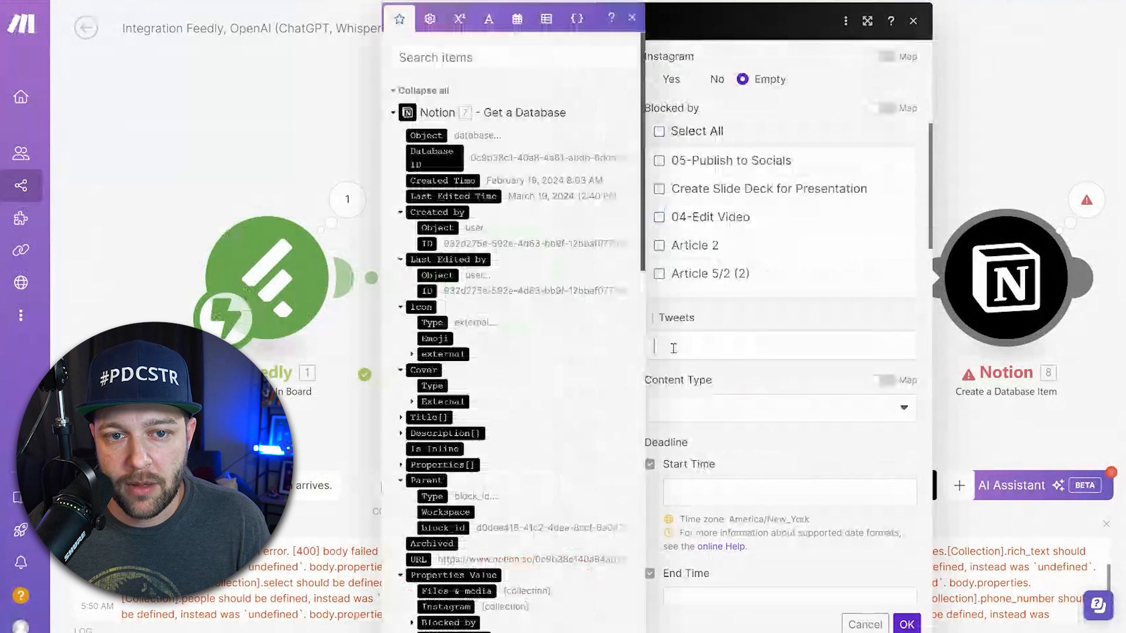
click(781, 344)
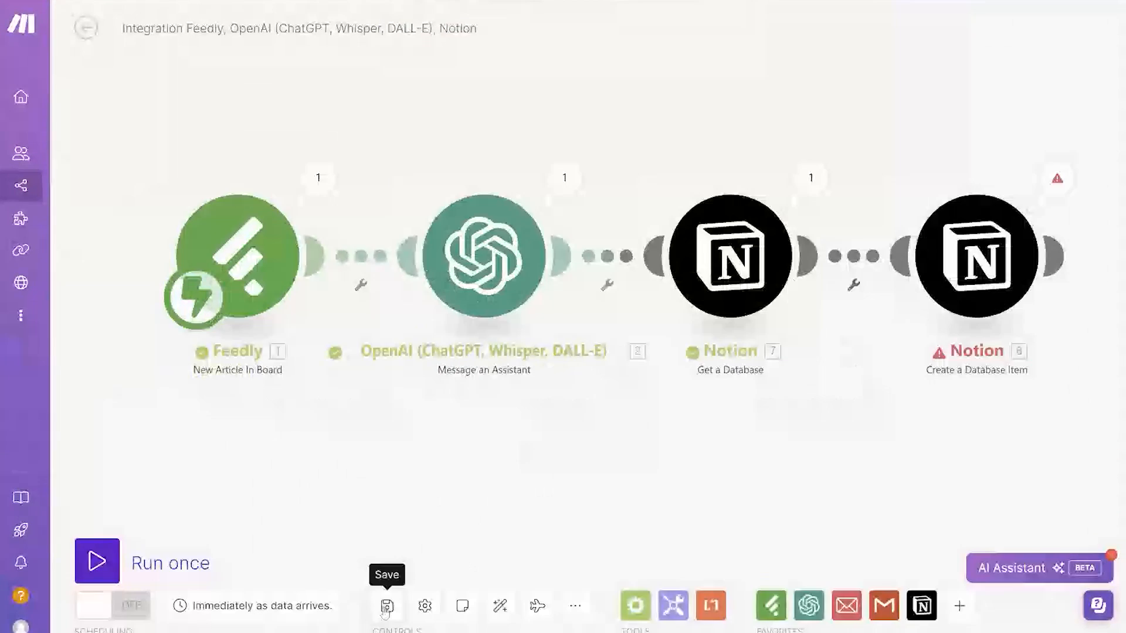
Save the scenario and resend the Apple iPad article to the Blog to Tweet board.
click(386, 605)
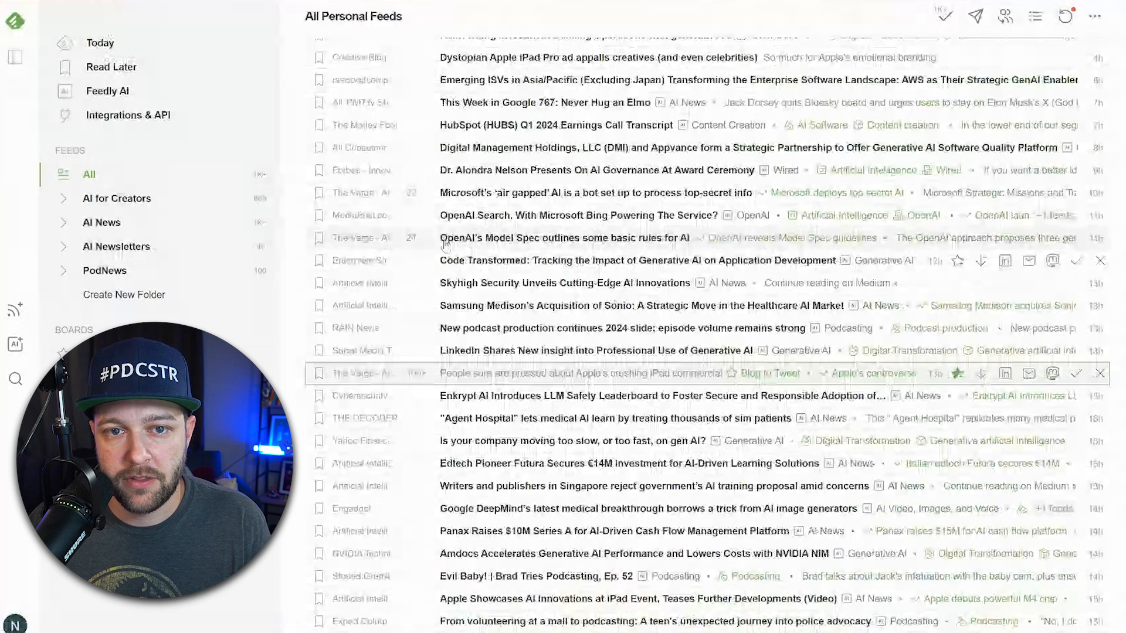
click(440, 15)
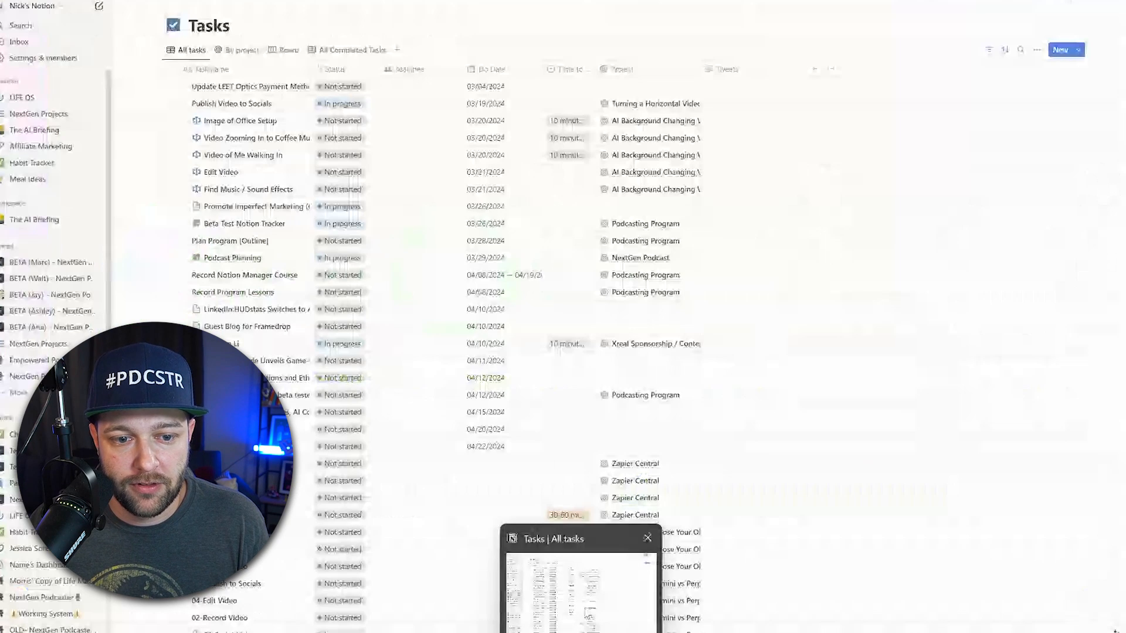
Return to the Make scenario and search the app list for twitter modules.
click(203, 336)
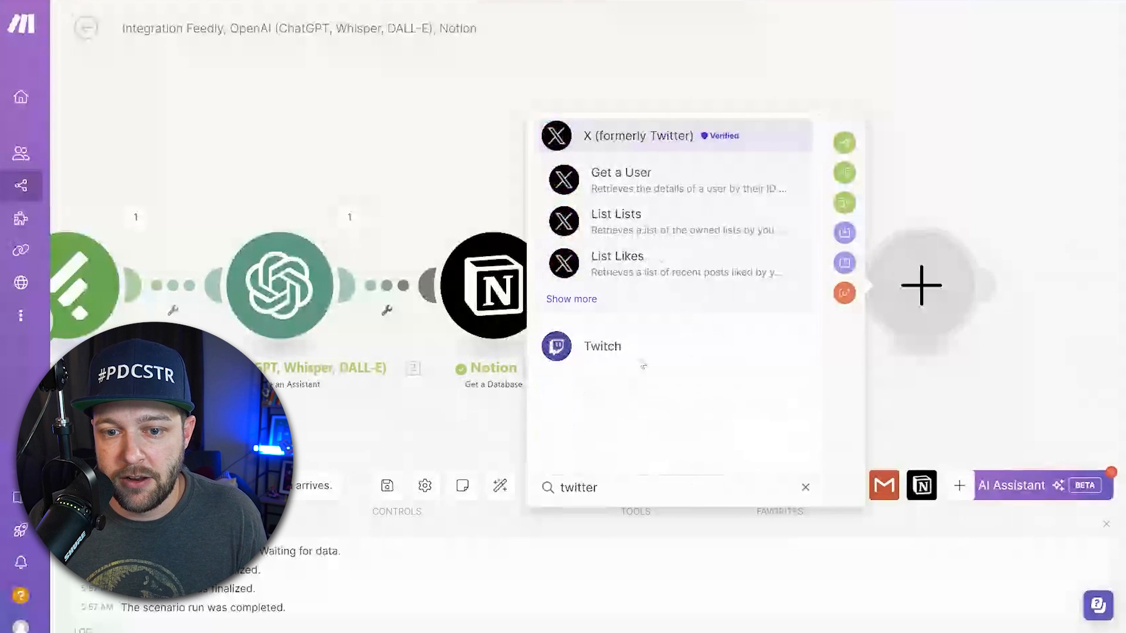
Dismiss the module search and switch Scheduling ON to run immediately on new data.
click(637, 136)
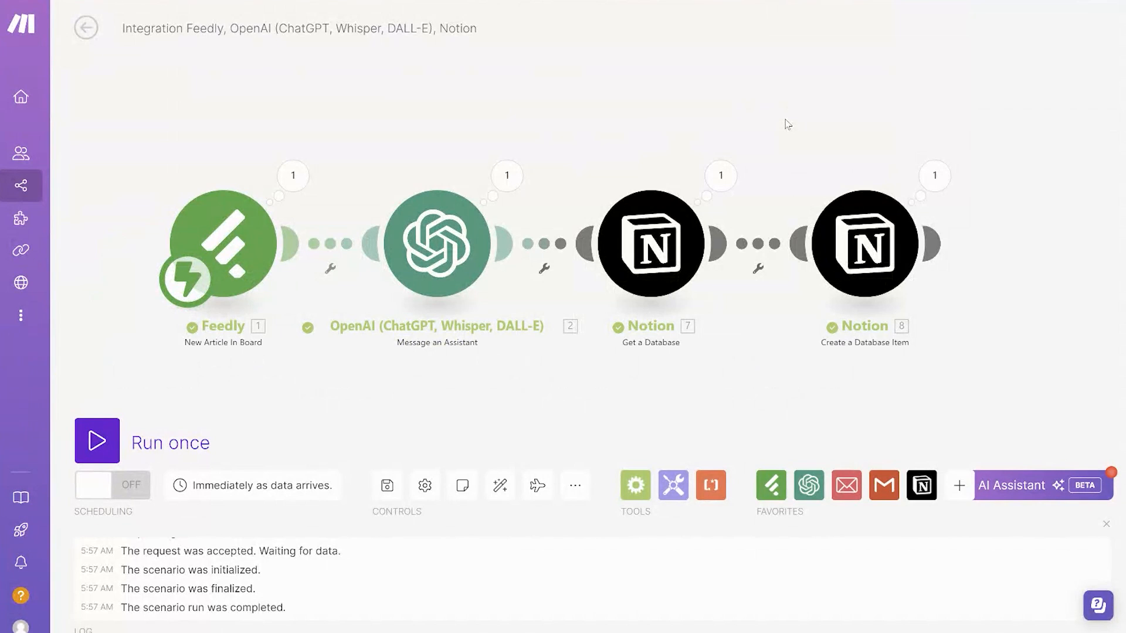
click(113, 485)
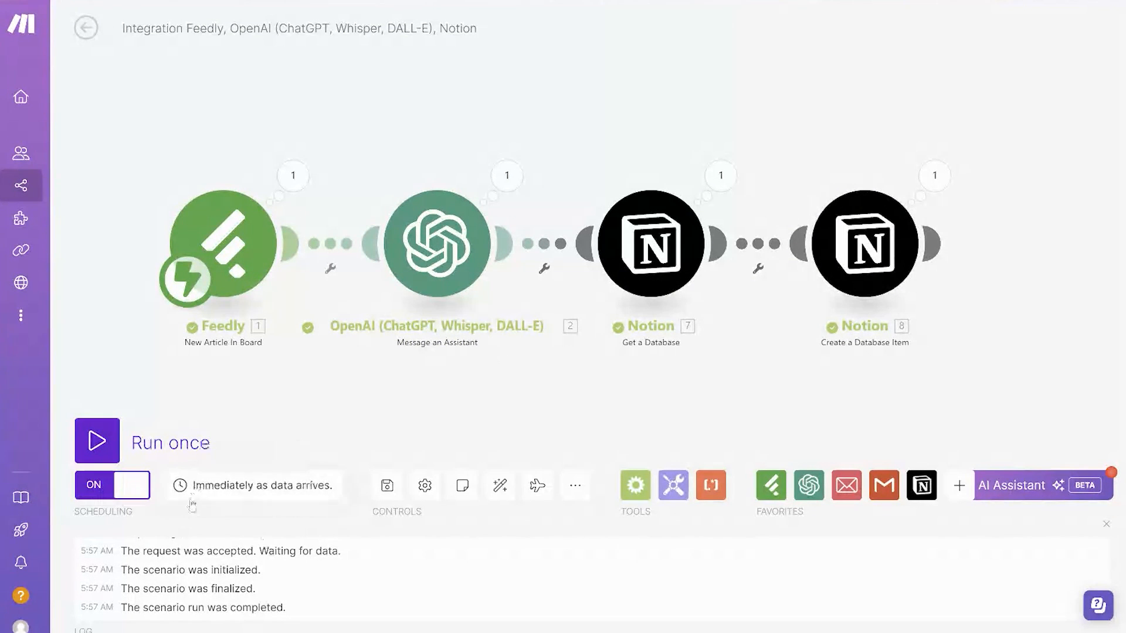